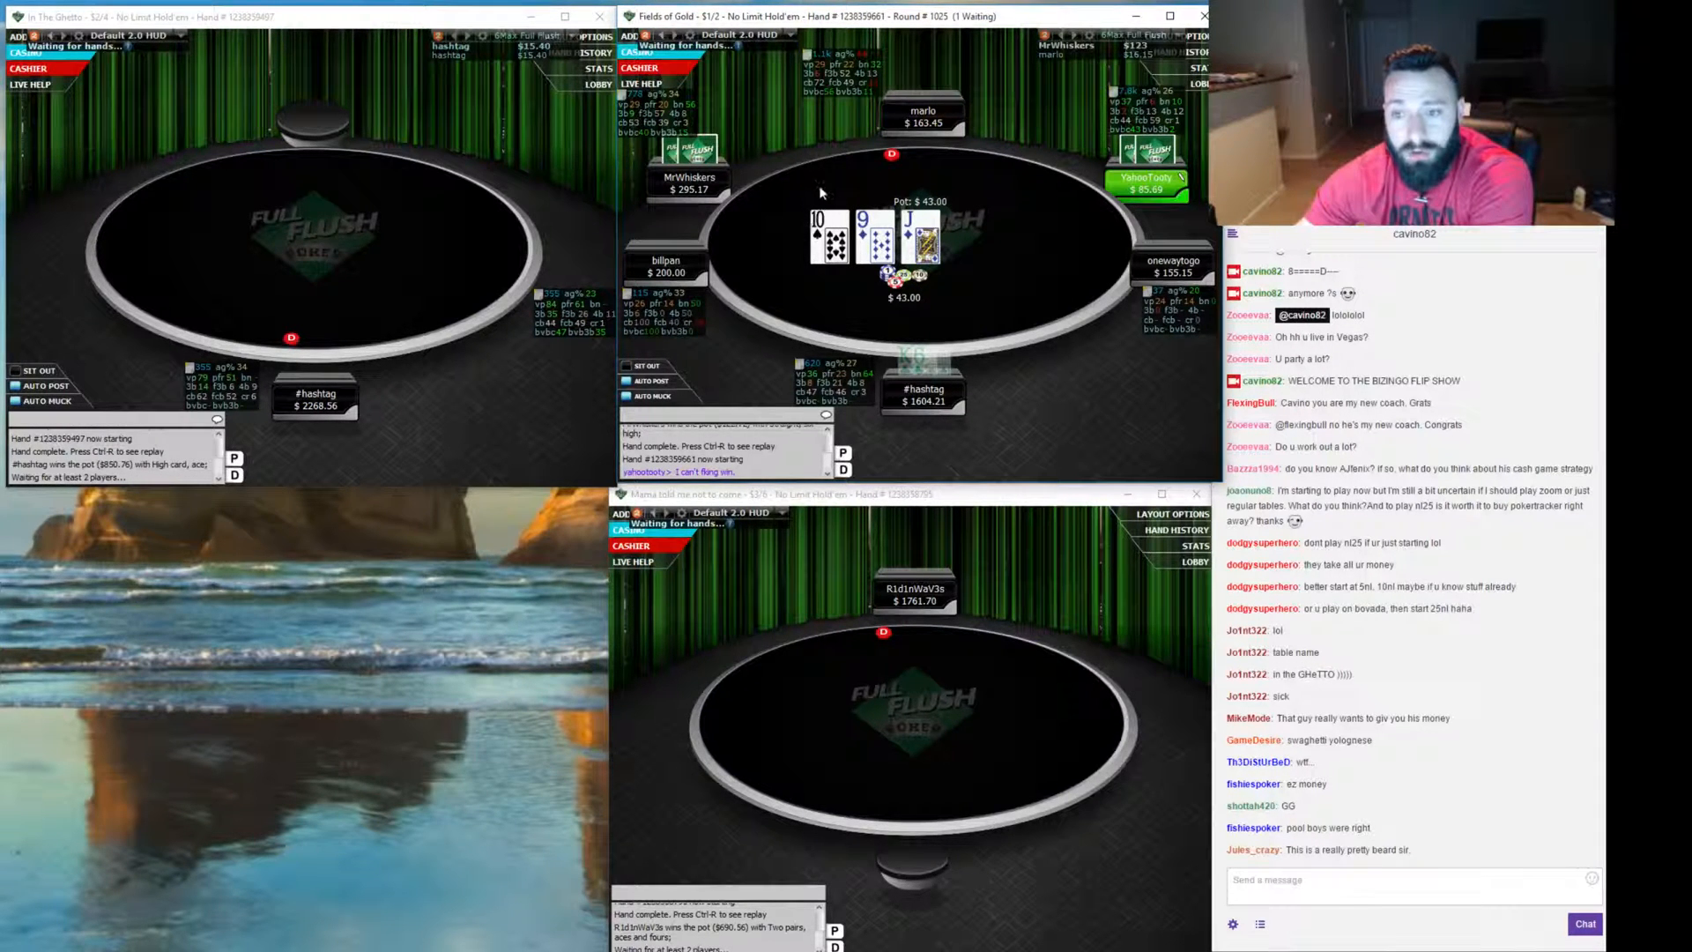
pyautogui.moveTo(770, 240)
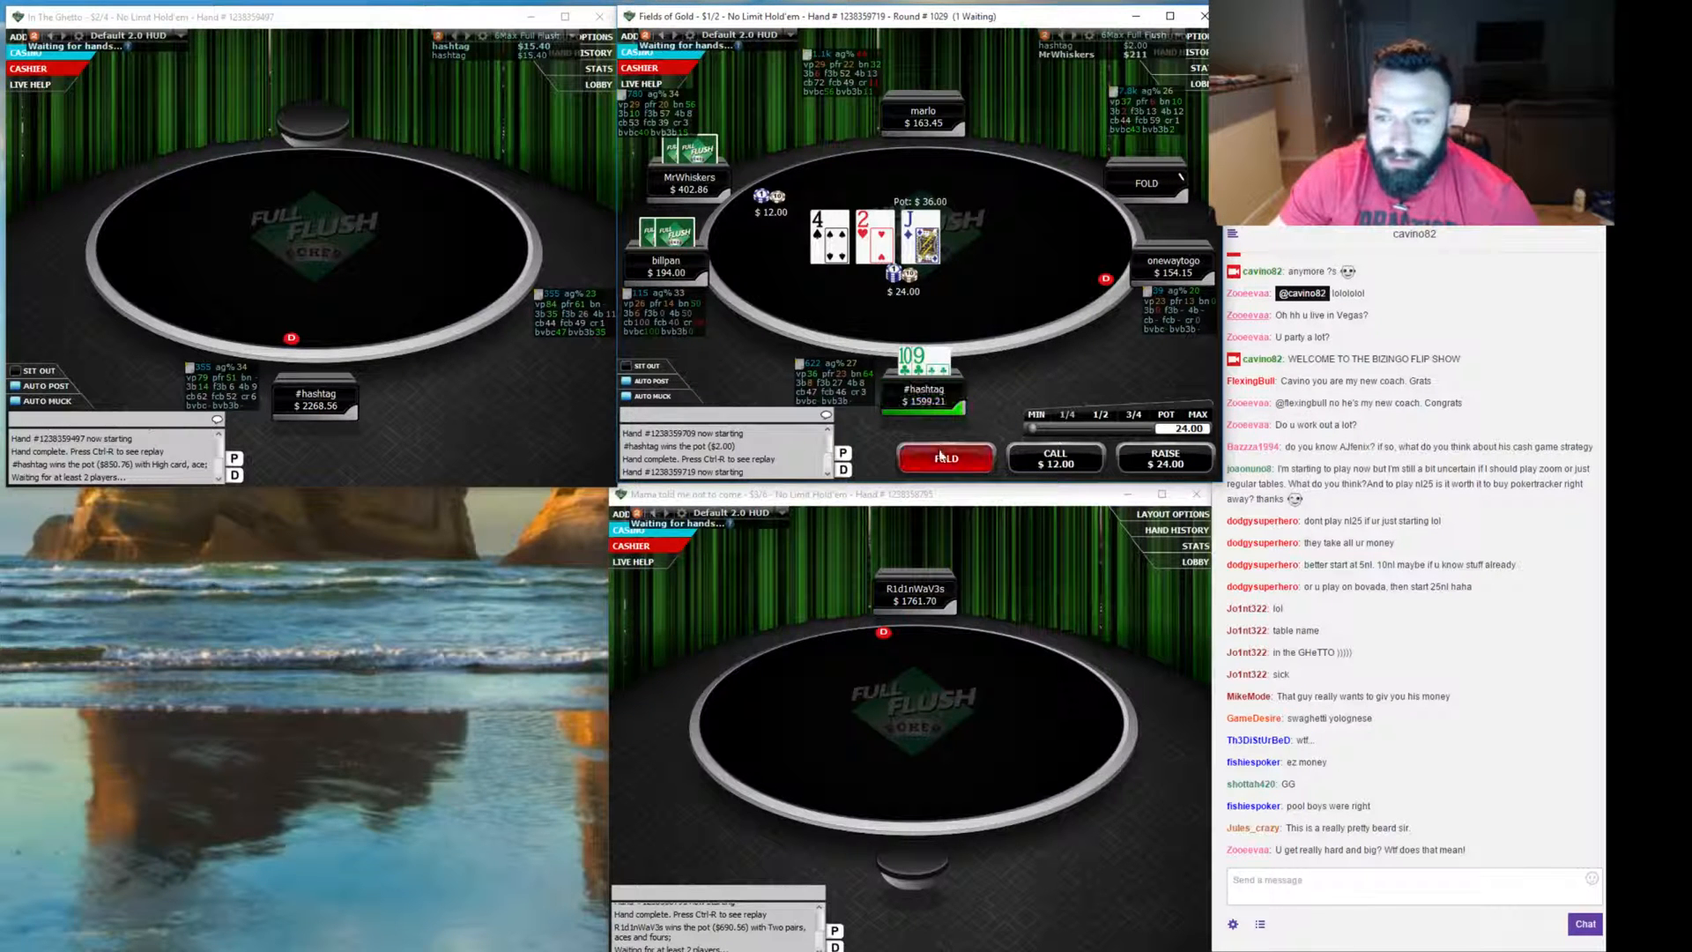
pyautogui.moveTo(864, 318)
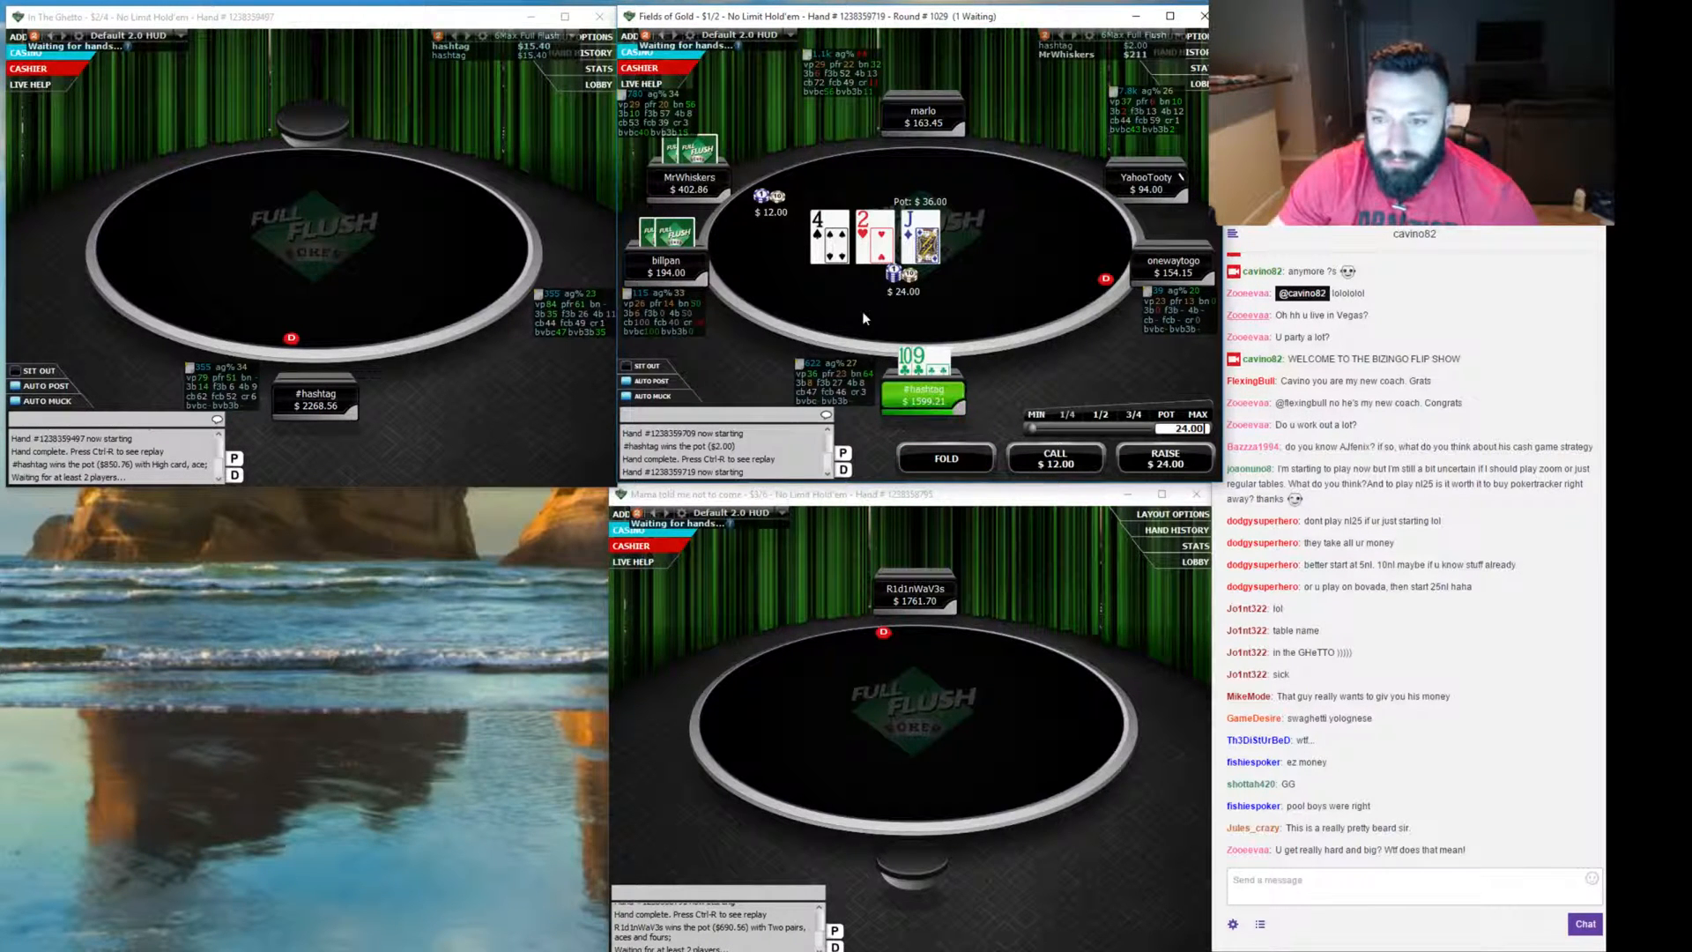
pyautogui.moveTo(951, 327)
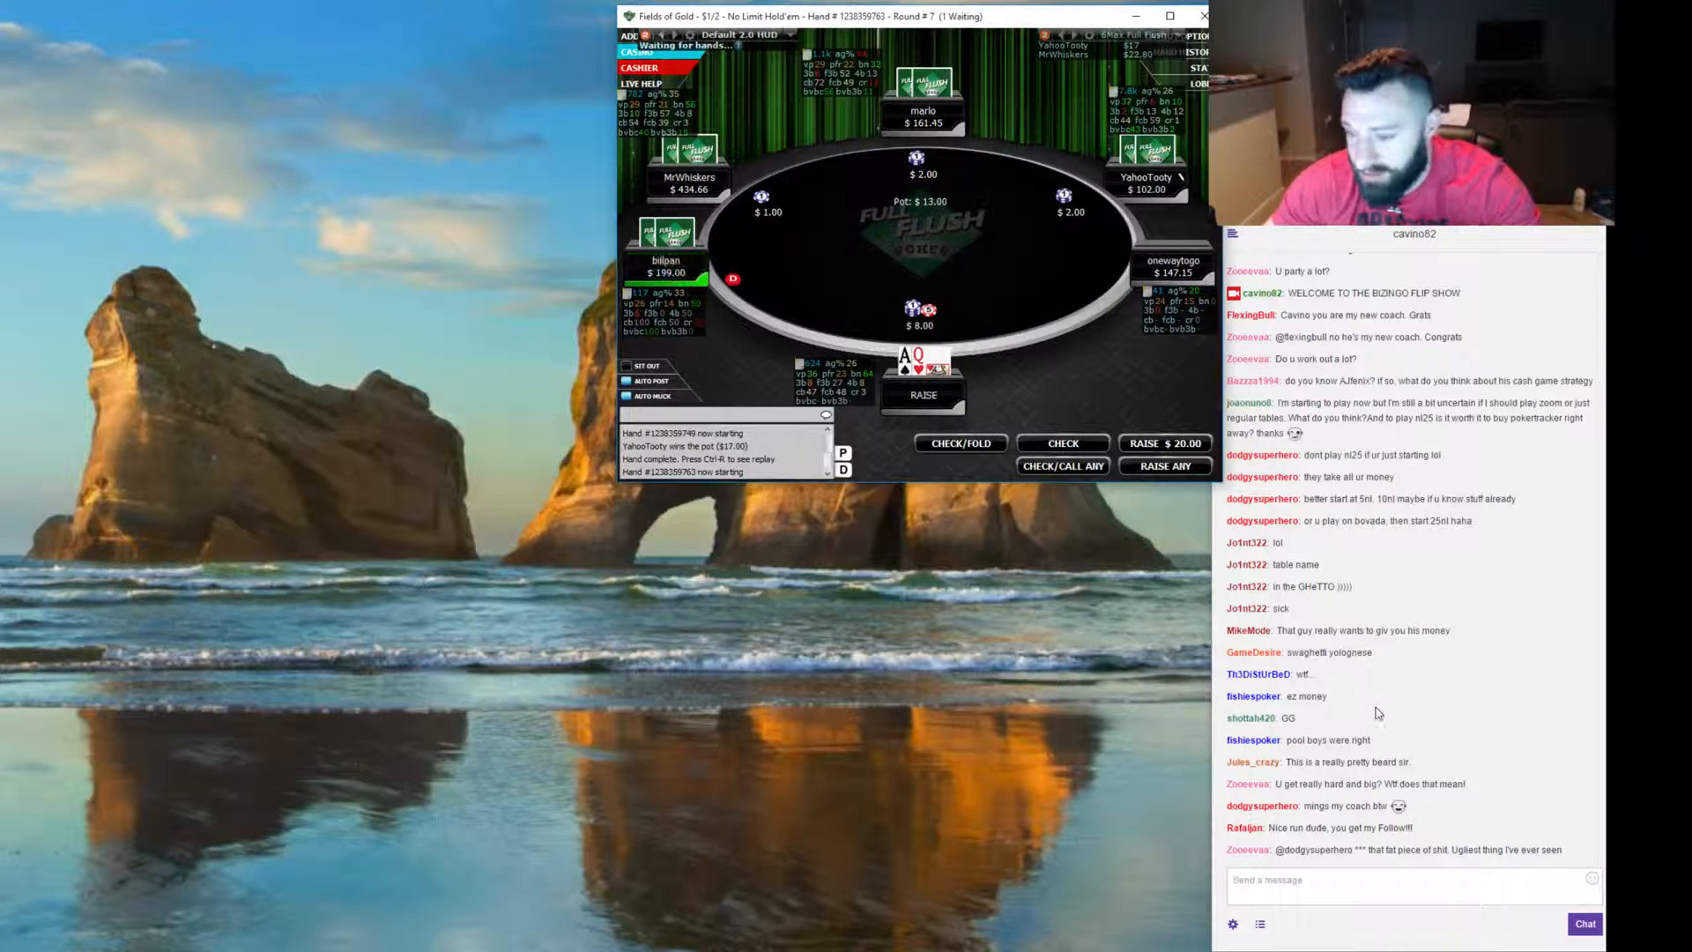
pyautogui.moveTo(1456, 706)
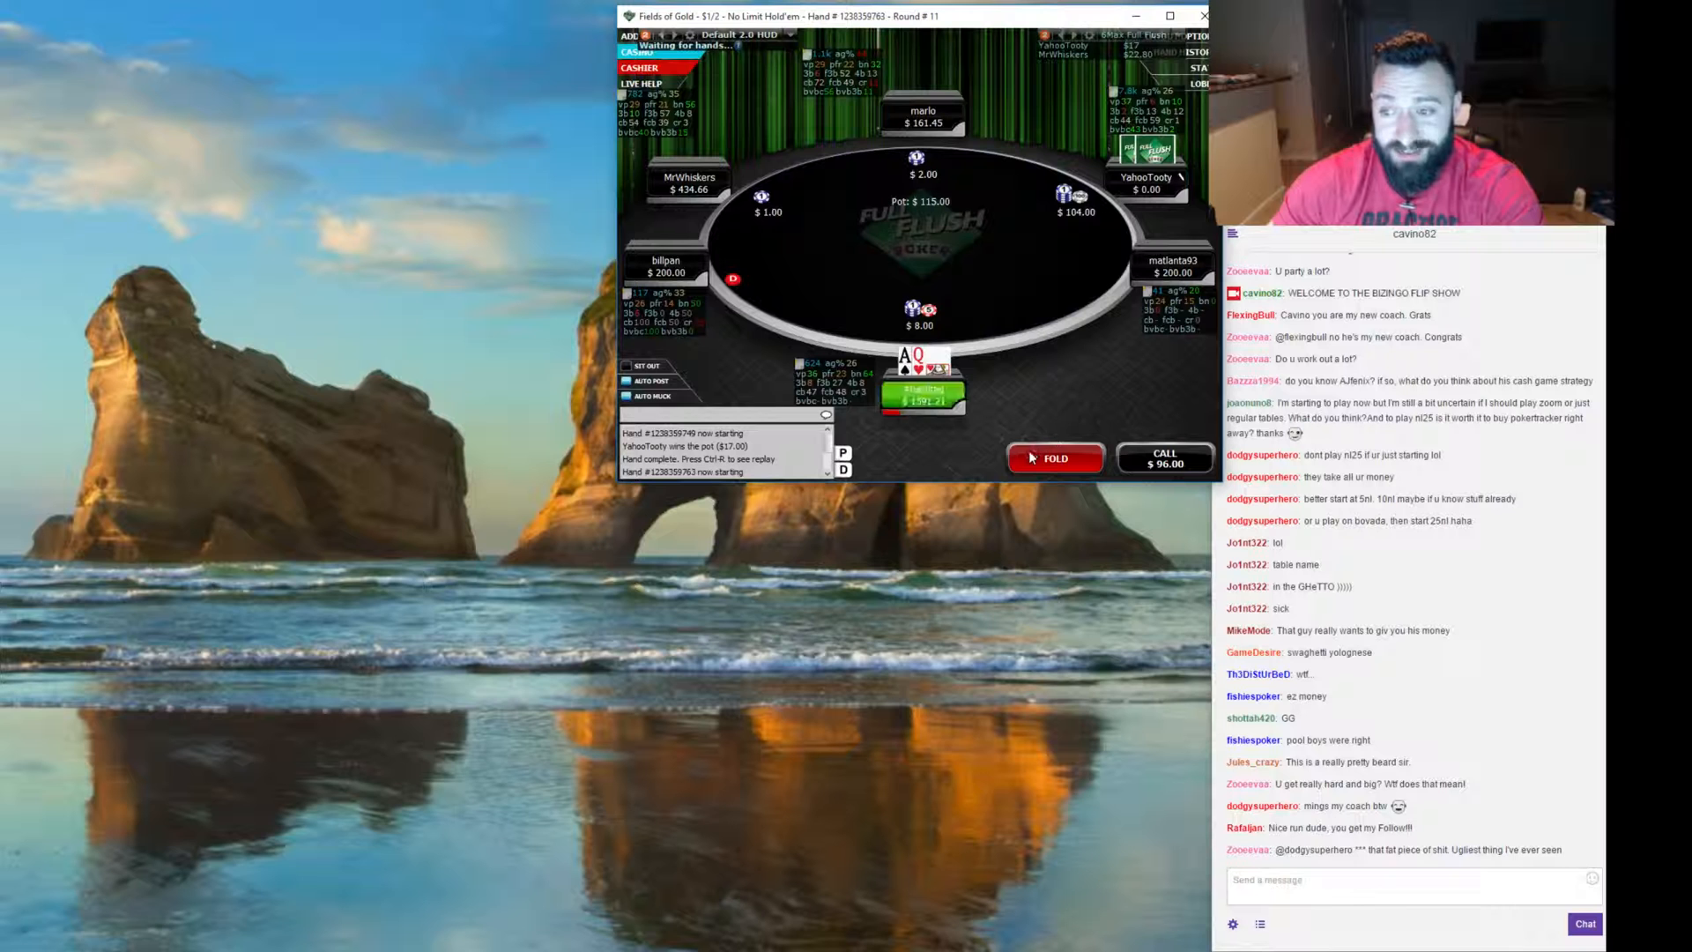
# Fold ace-queen rather than calling $96, then watch the following hands at Fields of Gold.
pyautogui.click(1165, 457)
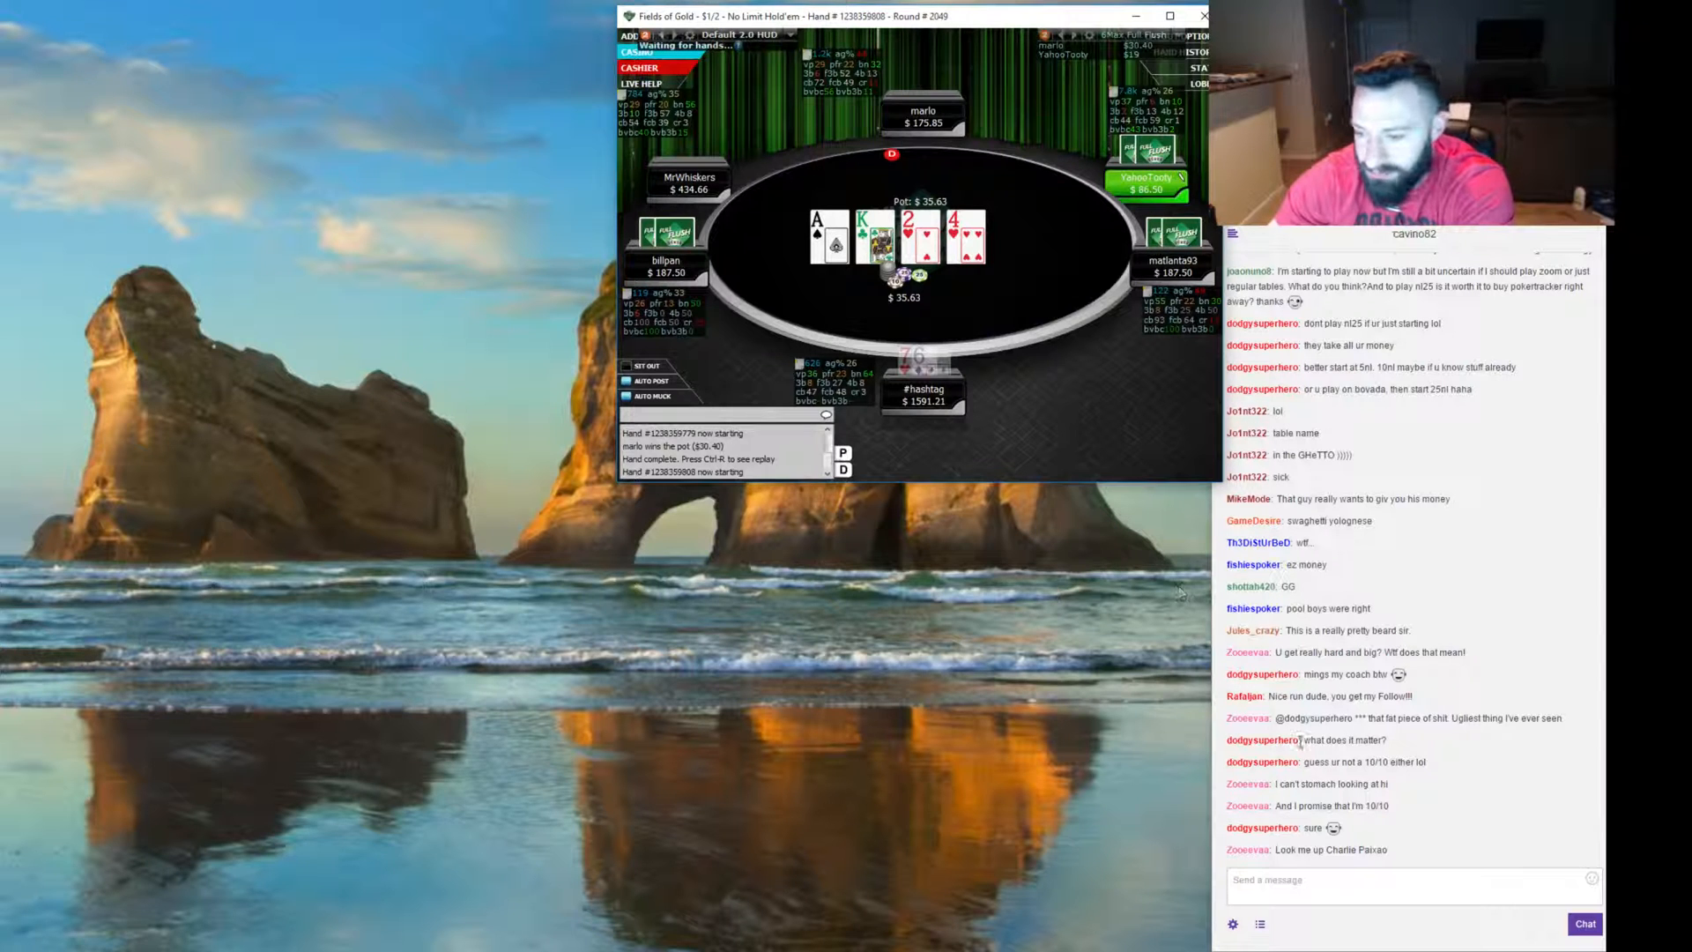
# Begin typing a Twitch chat reply starting with 'ANI' in the message box.
pyautogui.click(1403, 880)
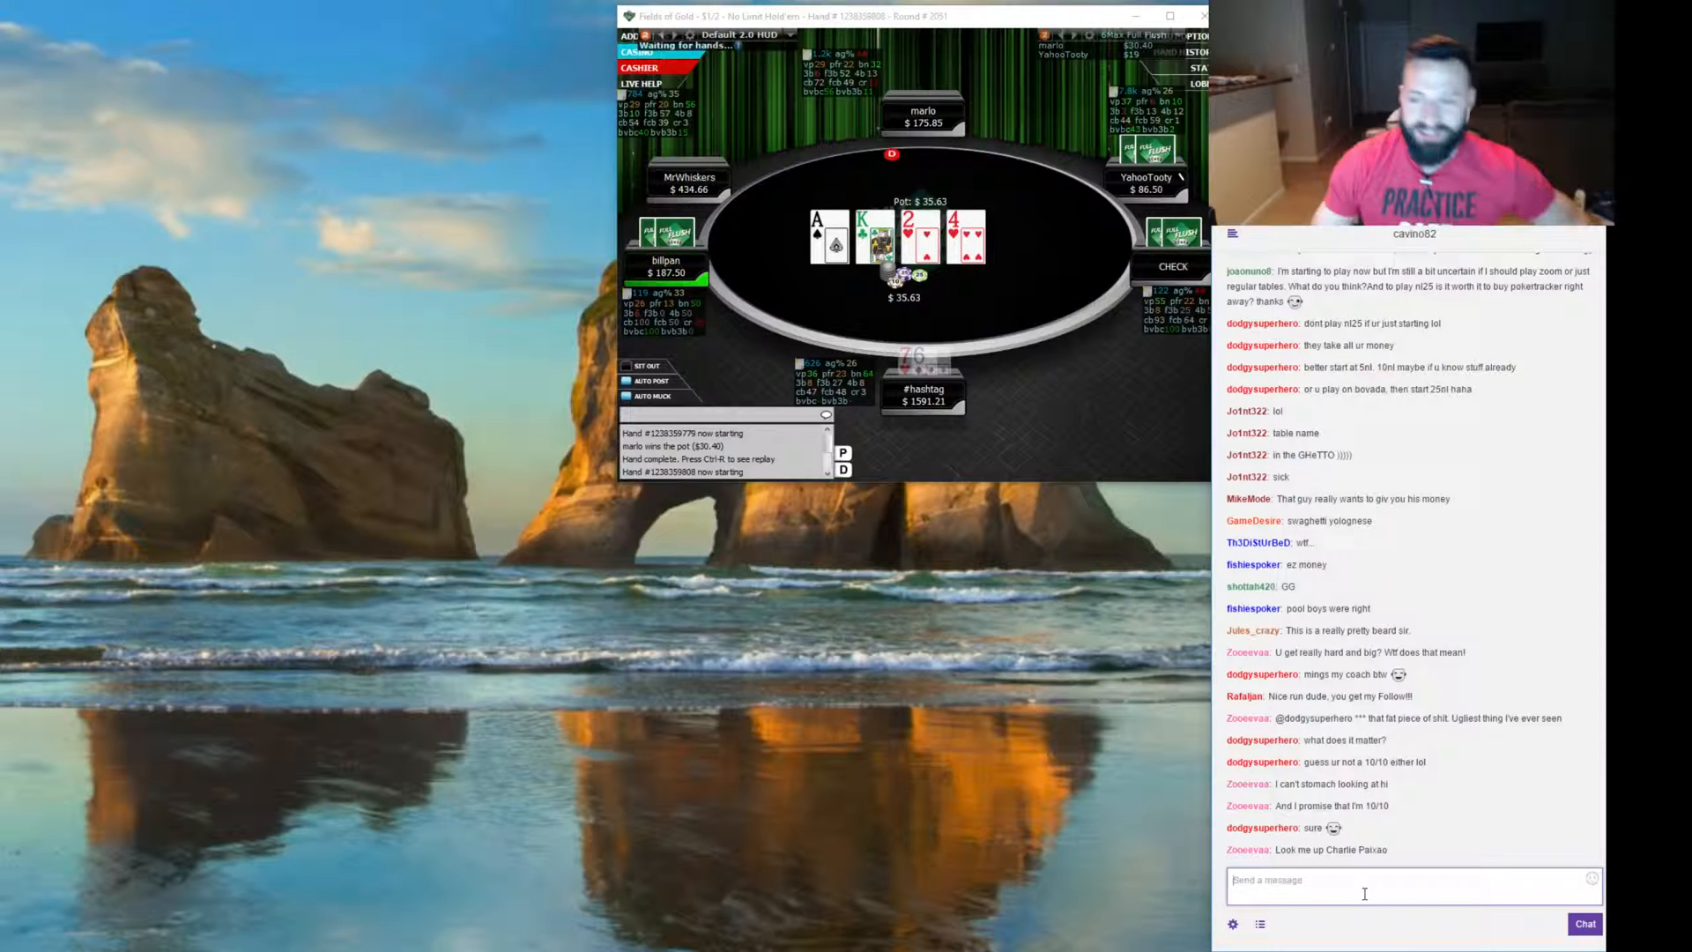
pyautogui.write('ANI')
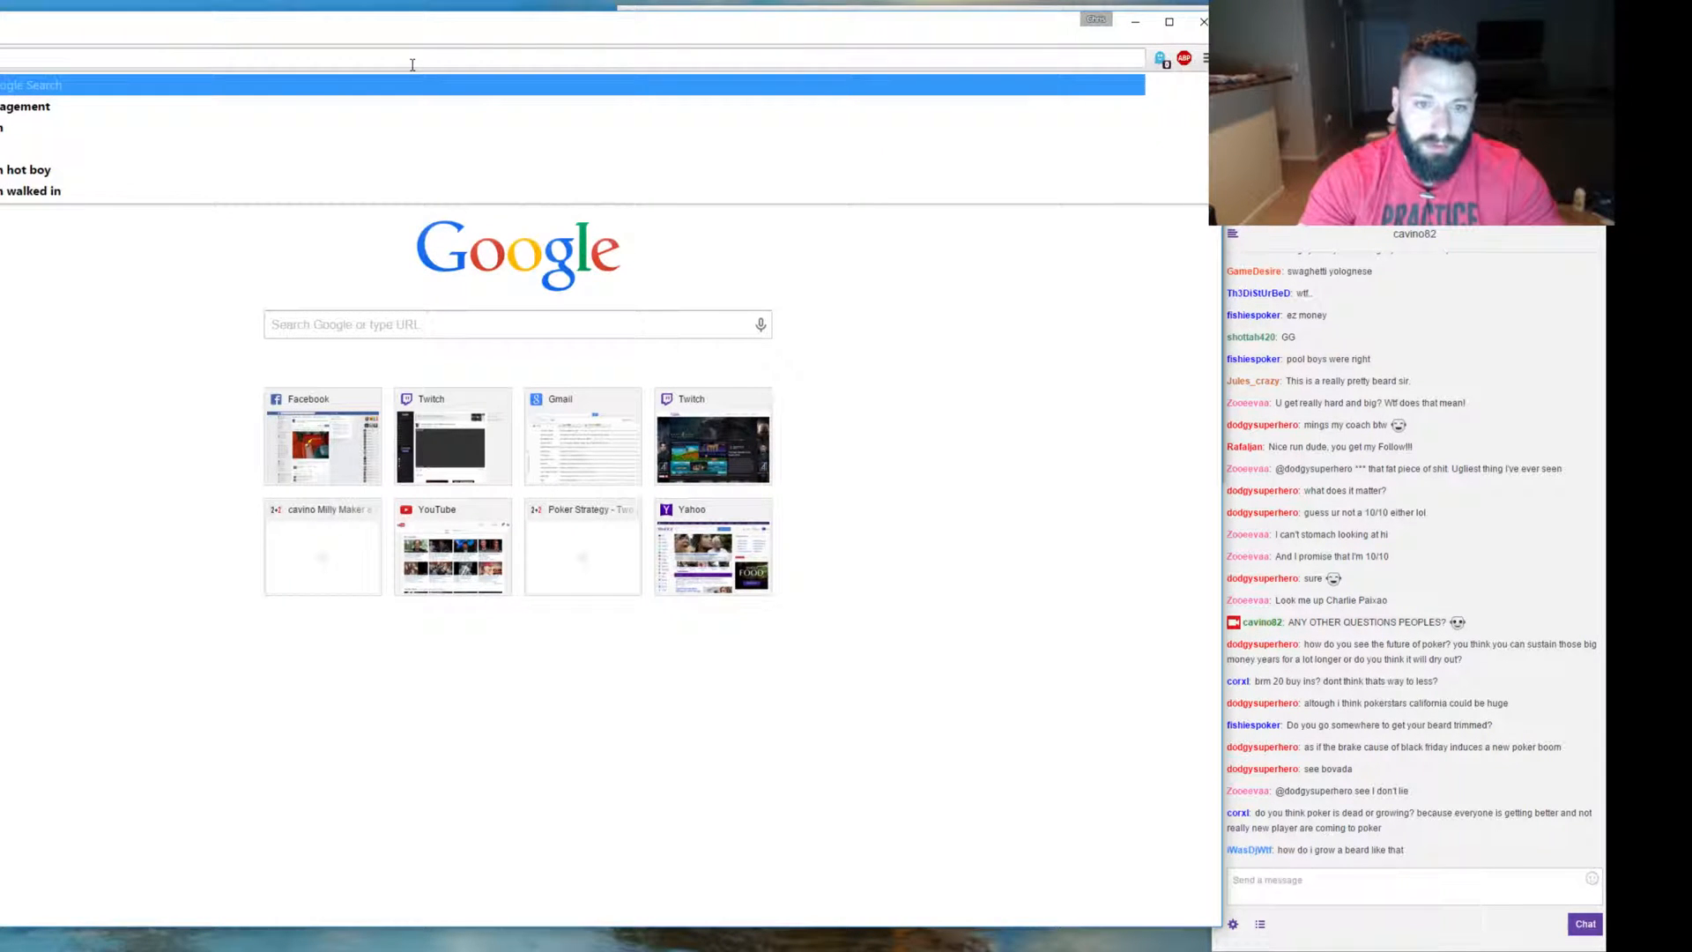
# Search 'bankroll requirements poker calculator' and open the Poker Bankroll Calculator result, scrolling it.
pyautogui.write('trapper')
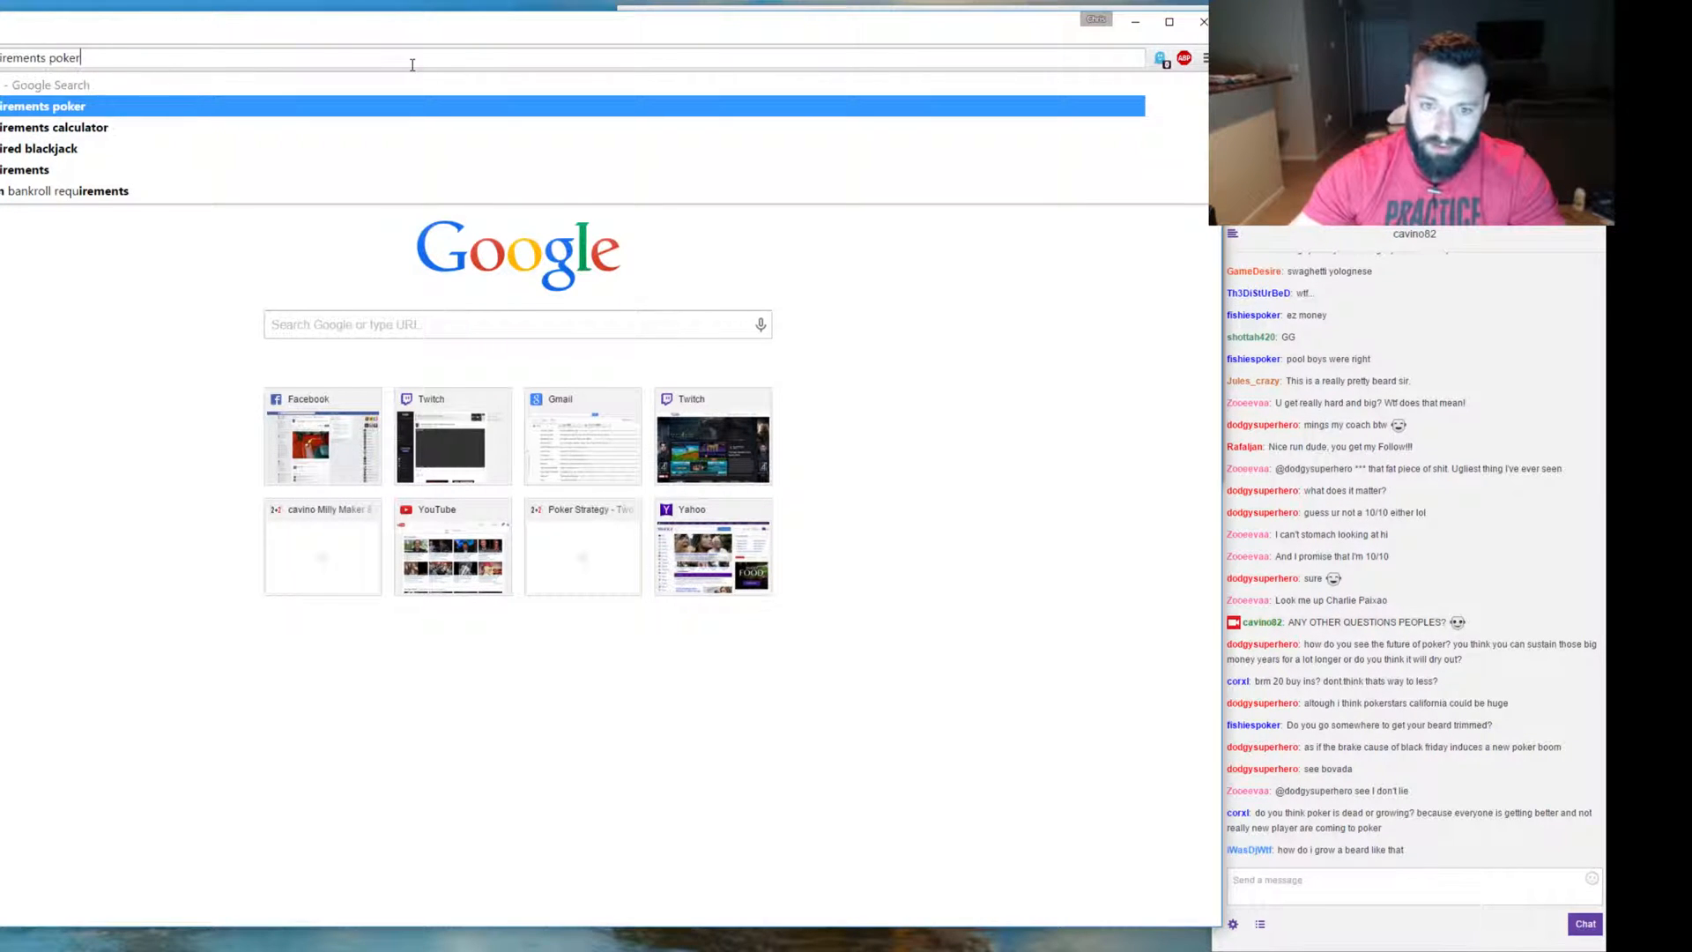
pyautogui.write('calcula')
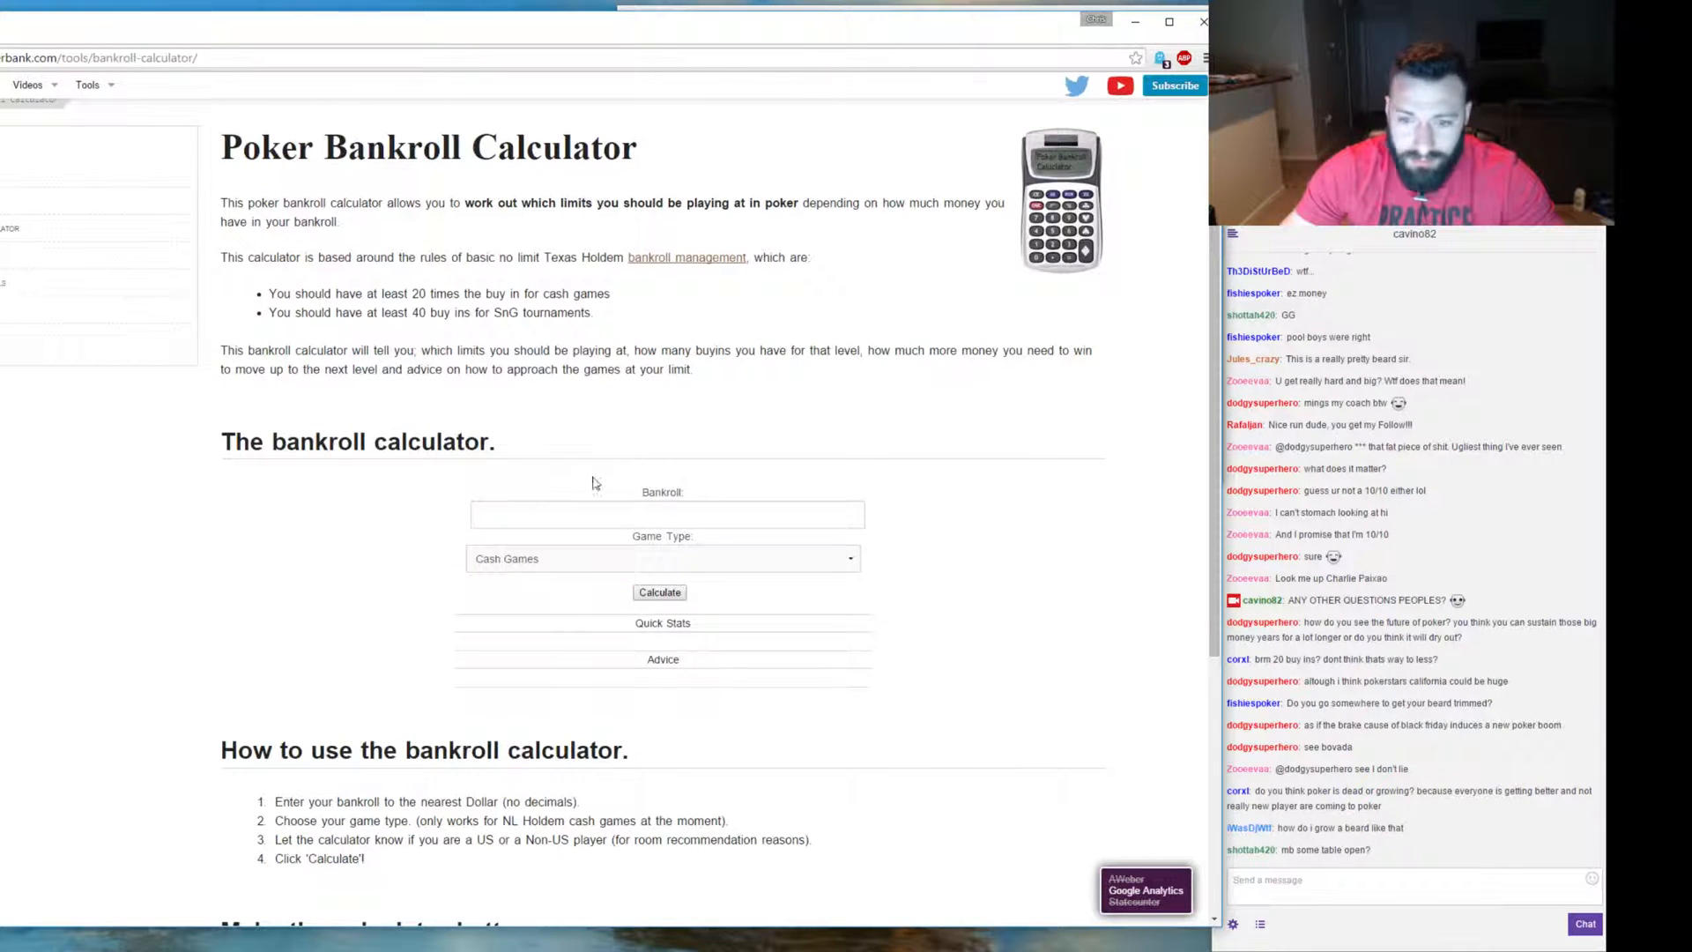
pyautogui.click(666, 514)
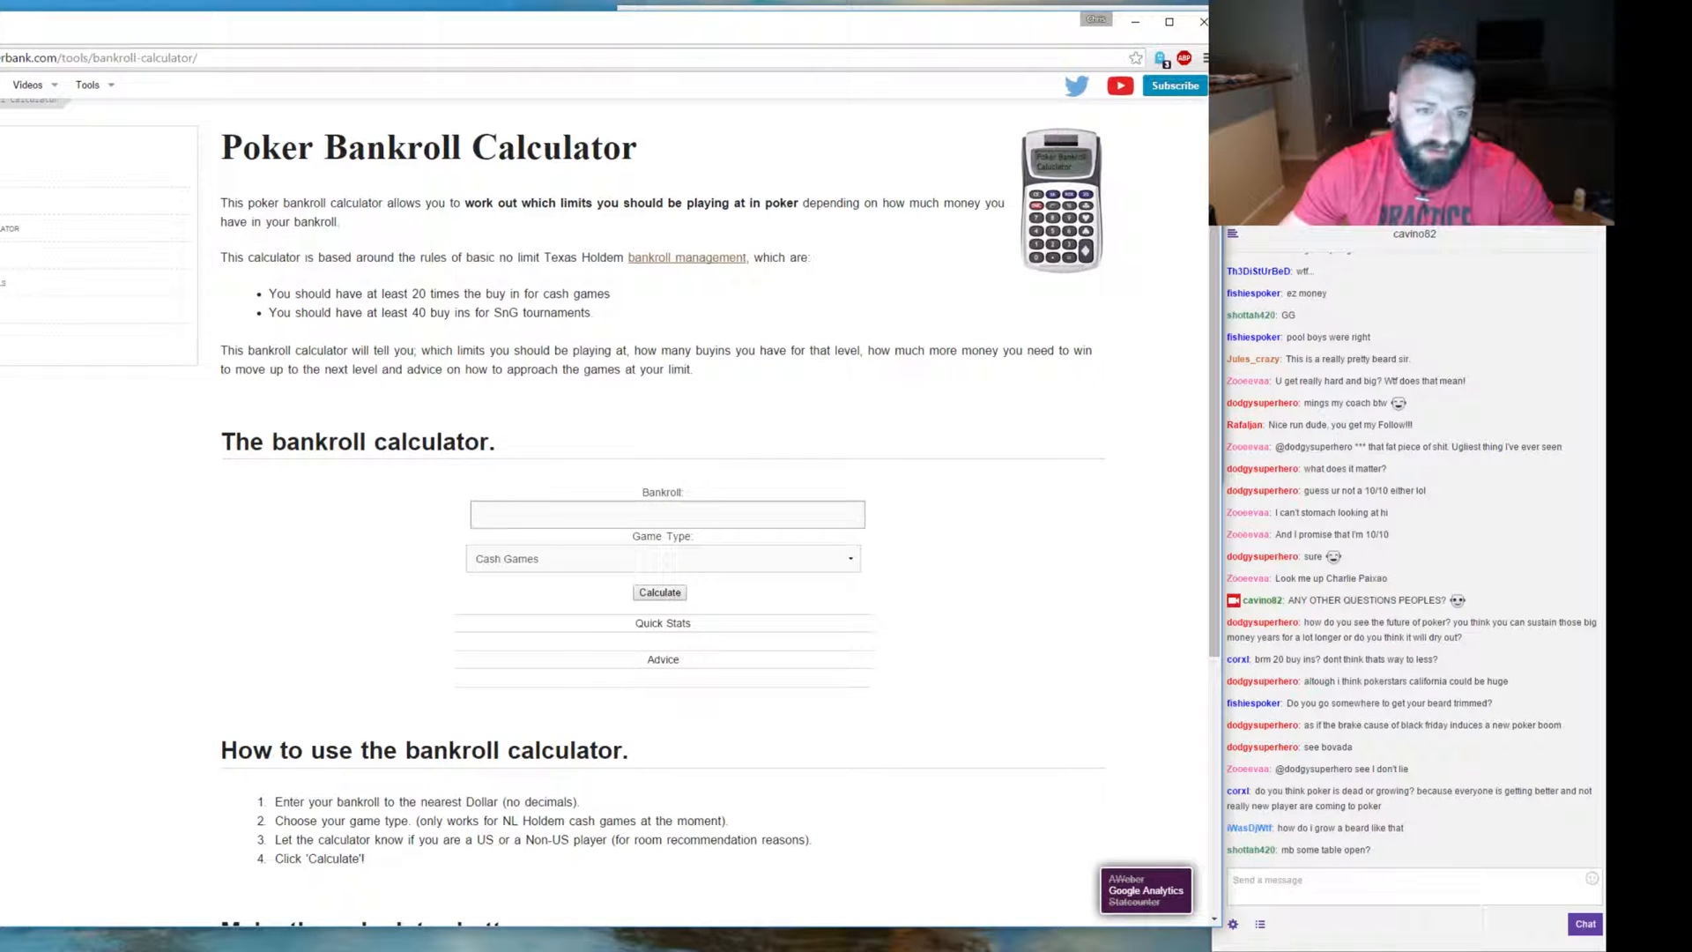
pyautogui.scroll(-3)
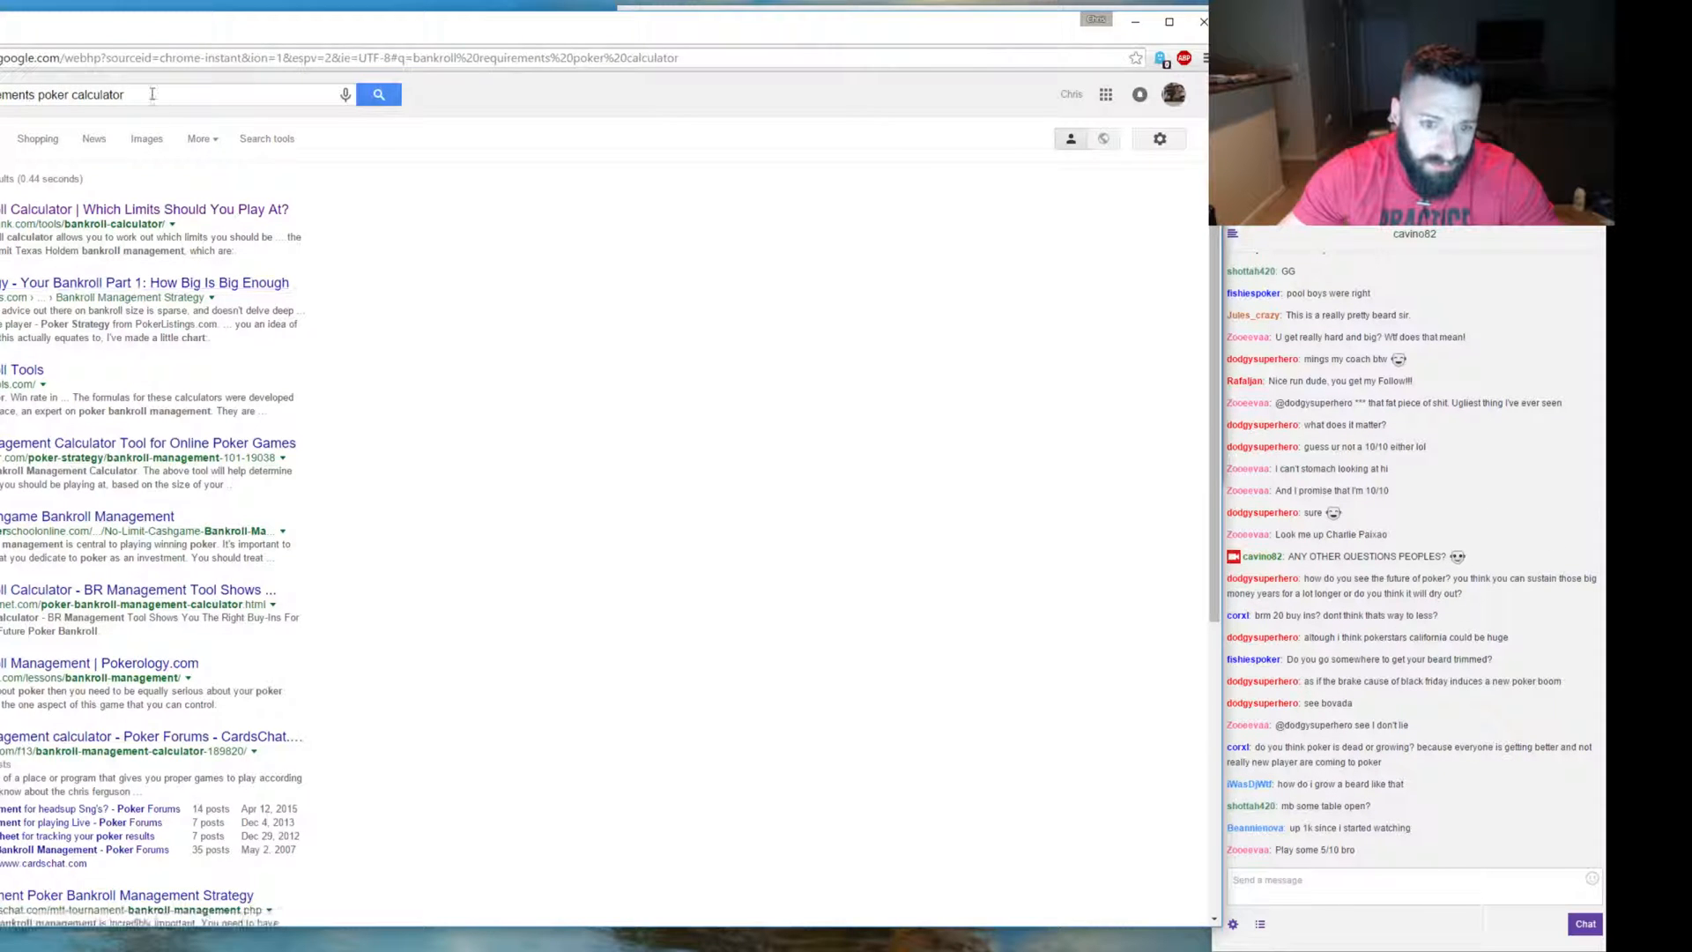
# Search Google for 'variance calculator graph' after visiting the poker bankroll tools page.
pyautogui.write('variante')
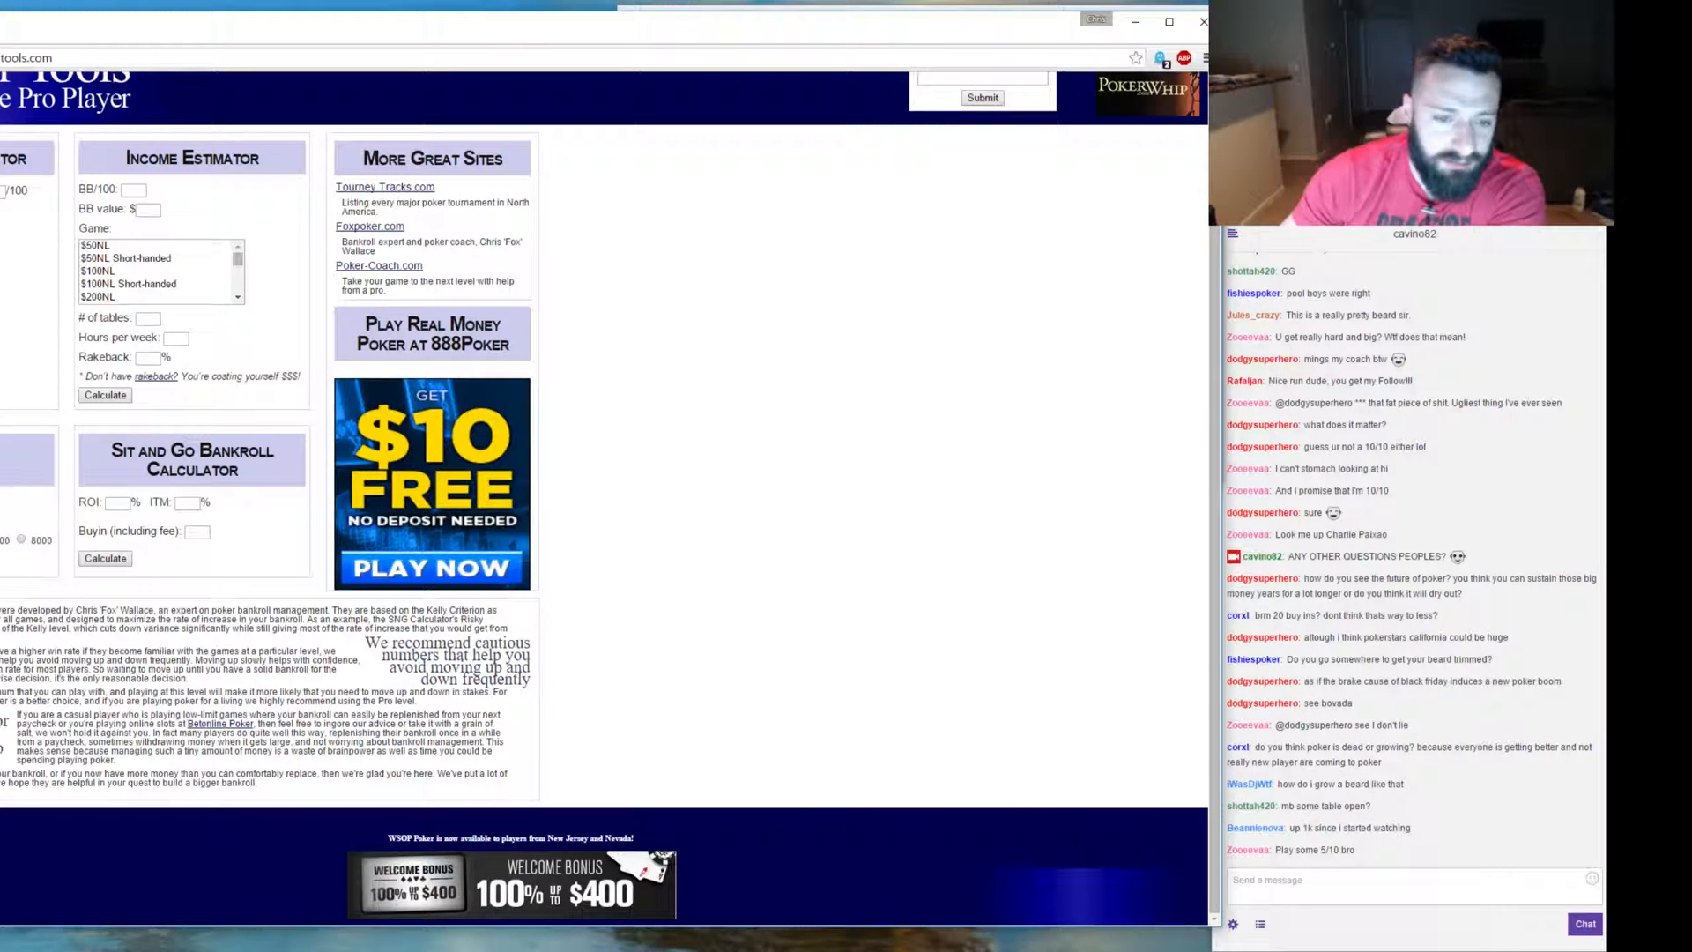
pyautogui.click(105, 394)
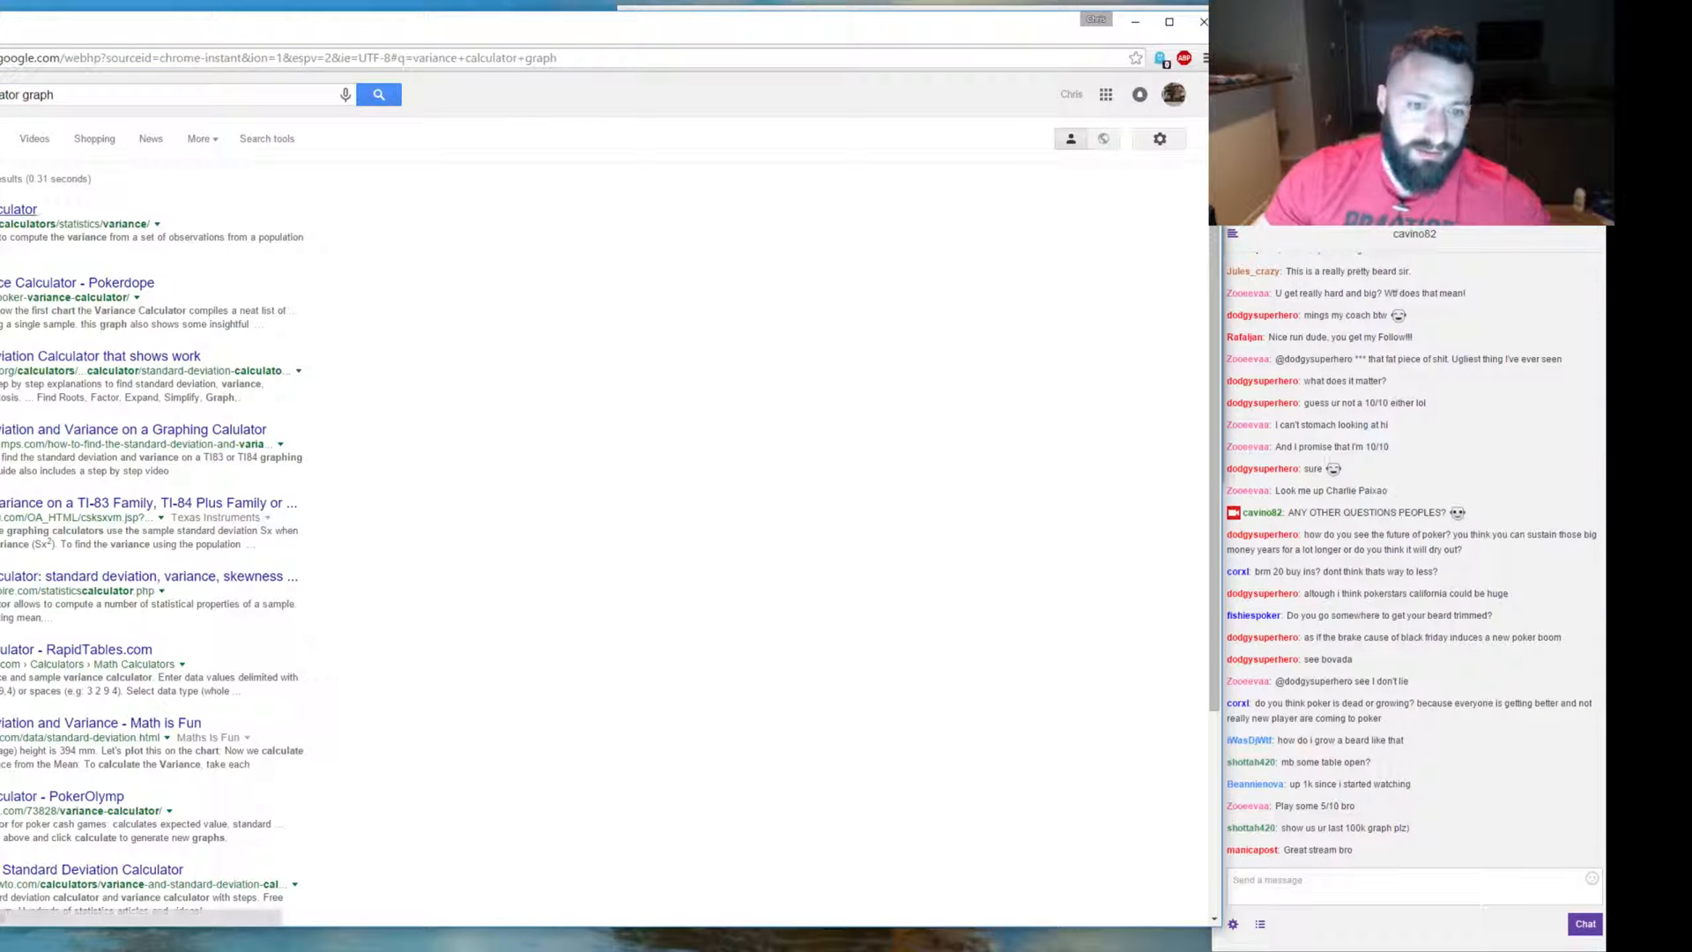
# Add 'poker' to the query and open the 'Poker Variance Calculator - Pokerdope' result.
pyautogui.click(18, 208)
pyautogui.write(' poker')
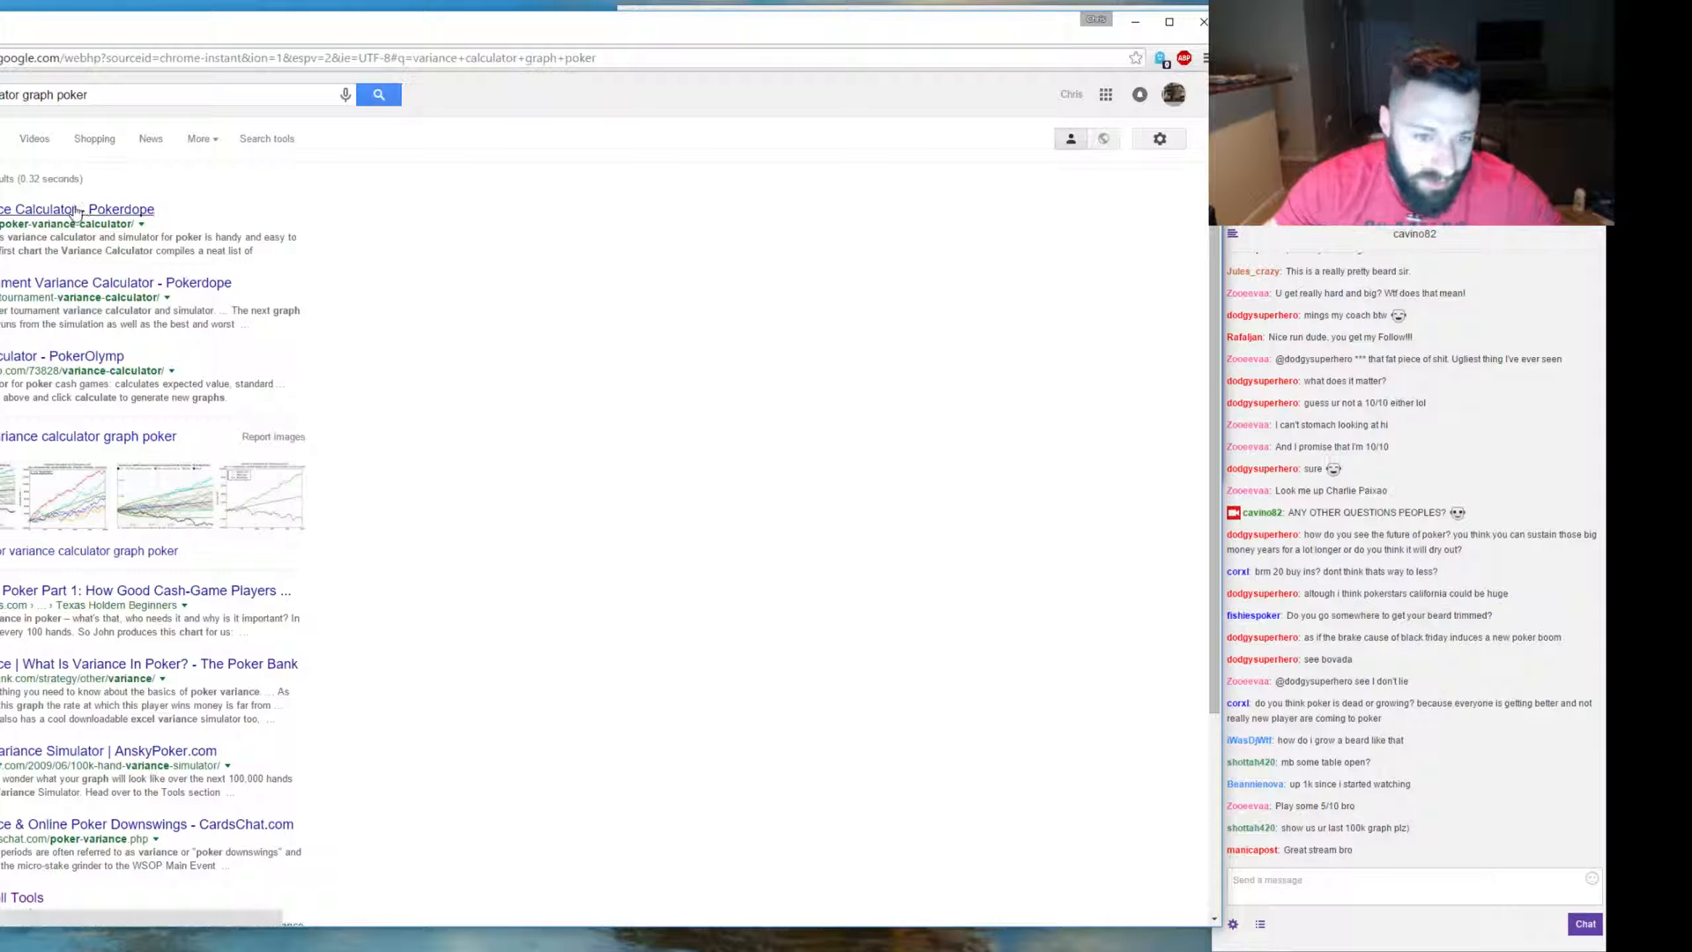
pyautogui.click(76, 210)
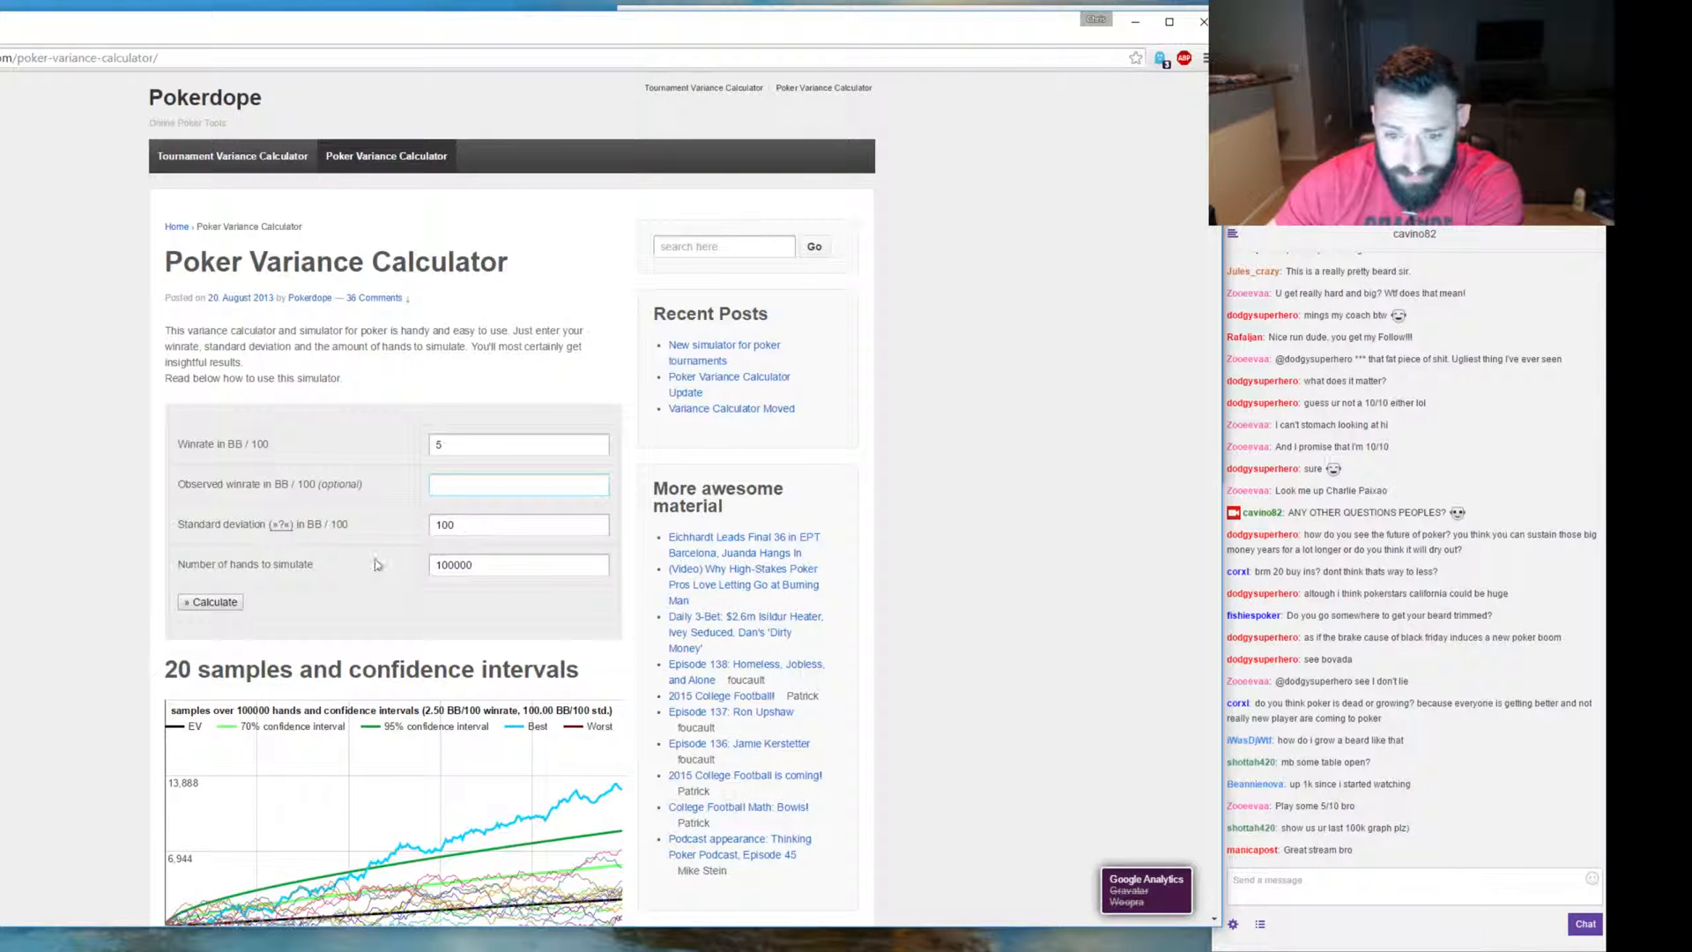
pyautogui.scroll(-3)
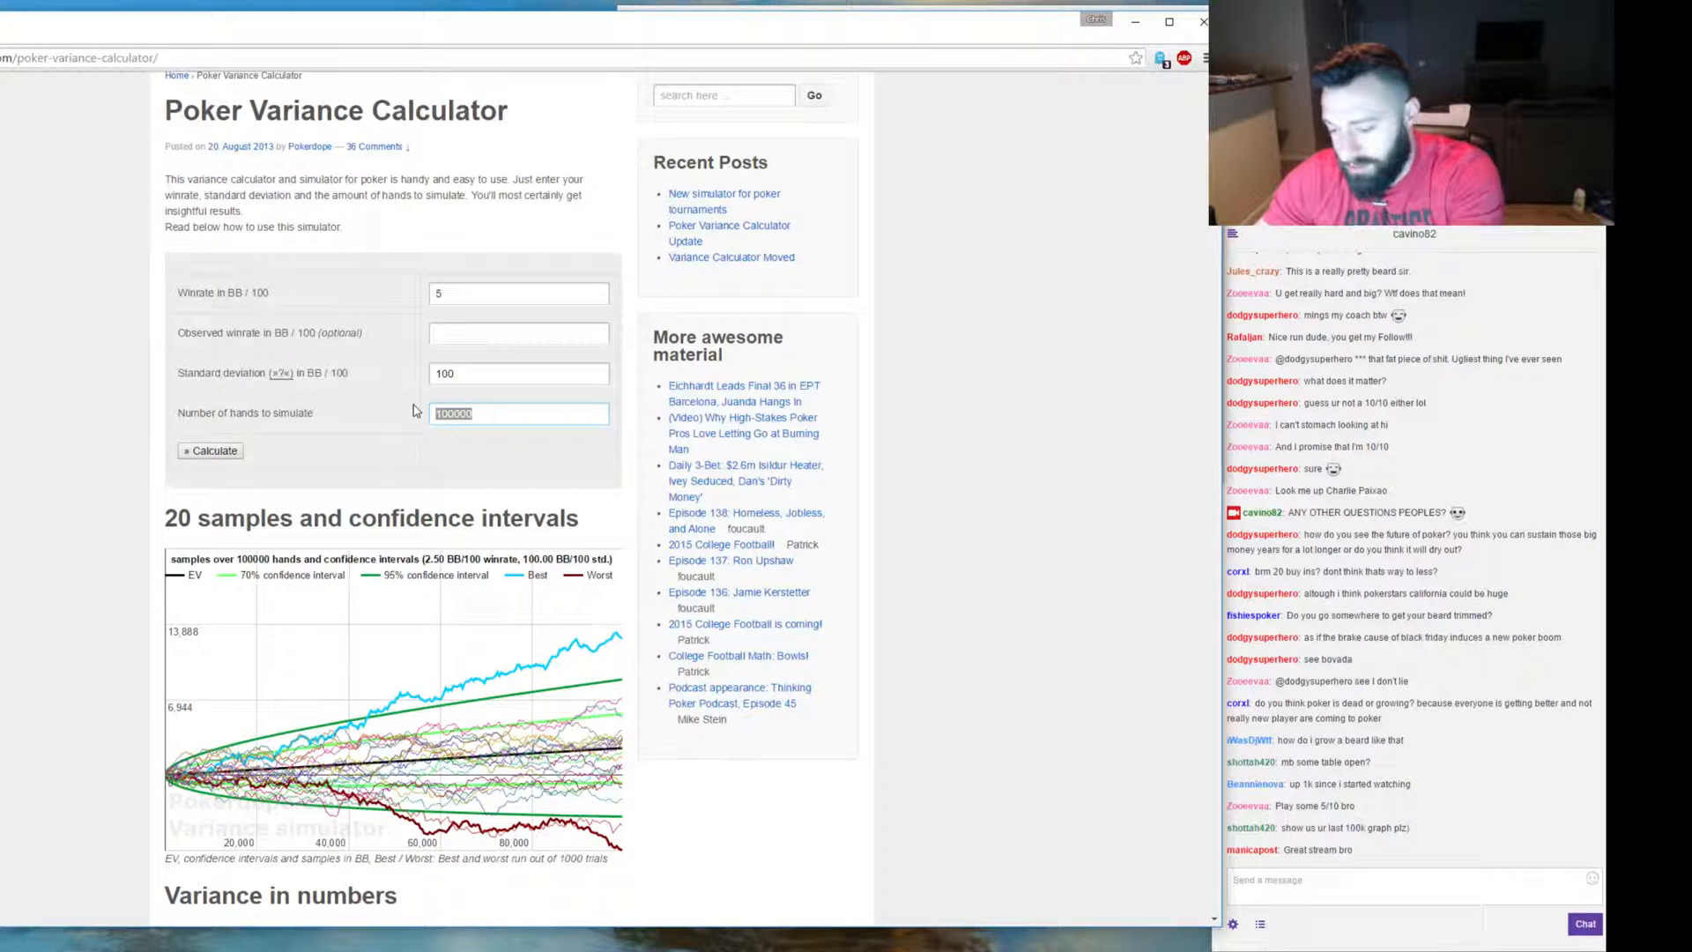
pyautogui.click(486, 413)
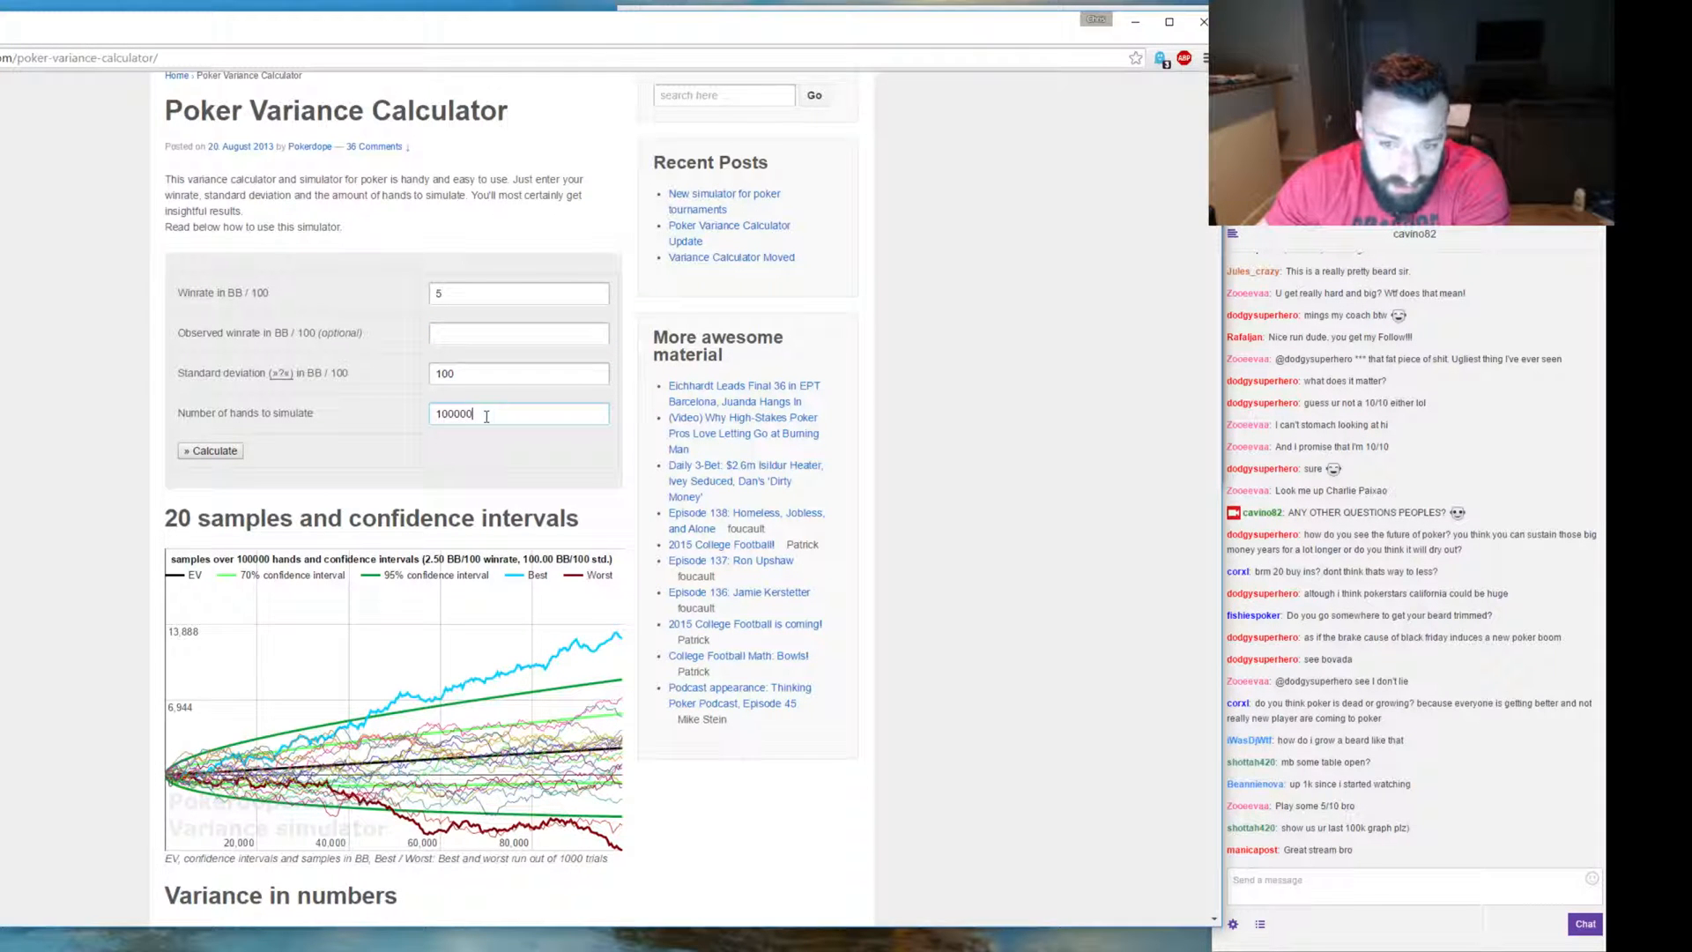
pyautogui.click(209, 450)
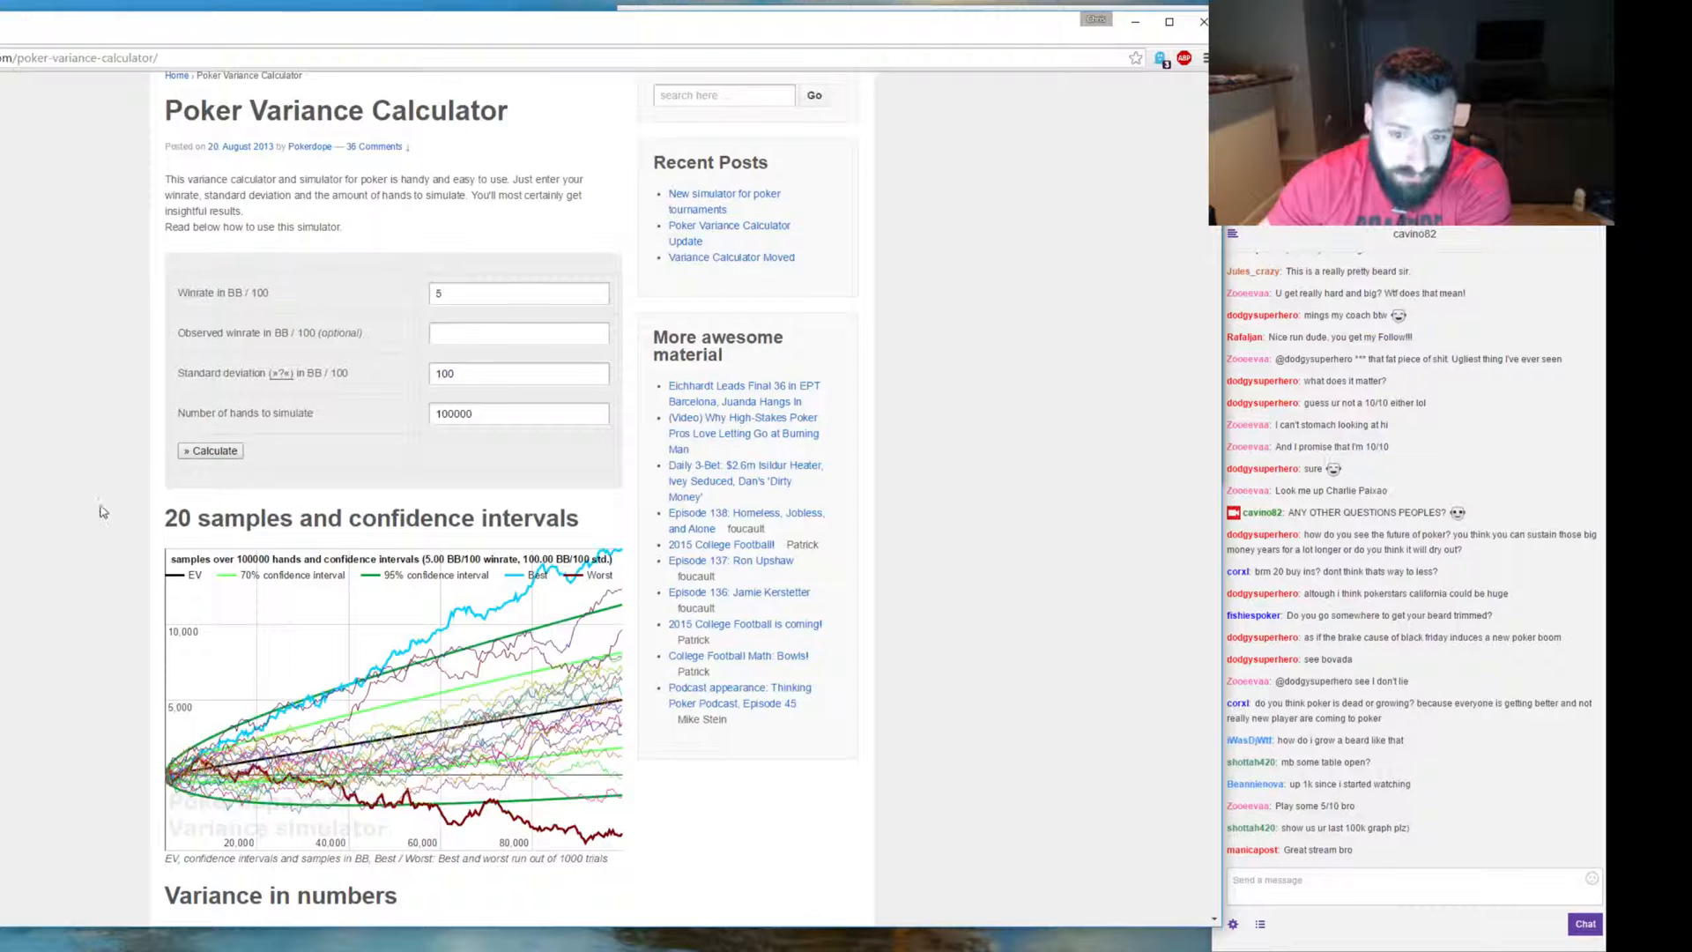
pyautogui.scroll(-3)
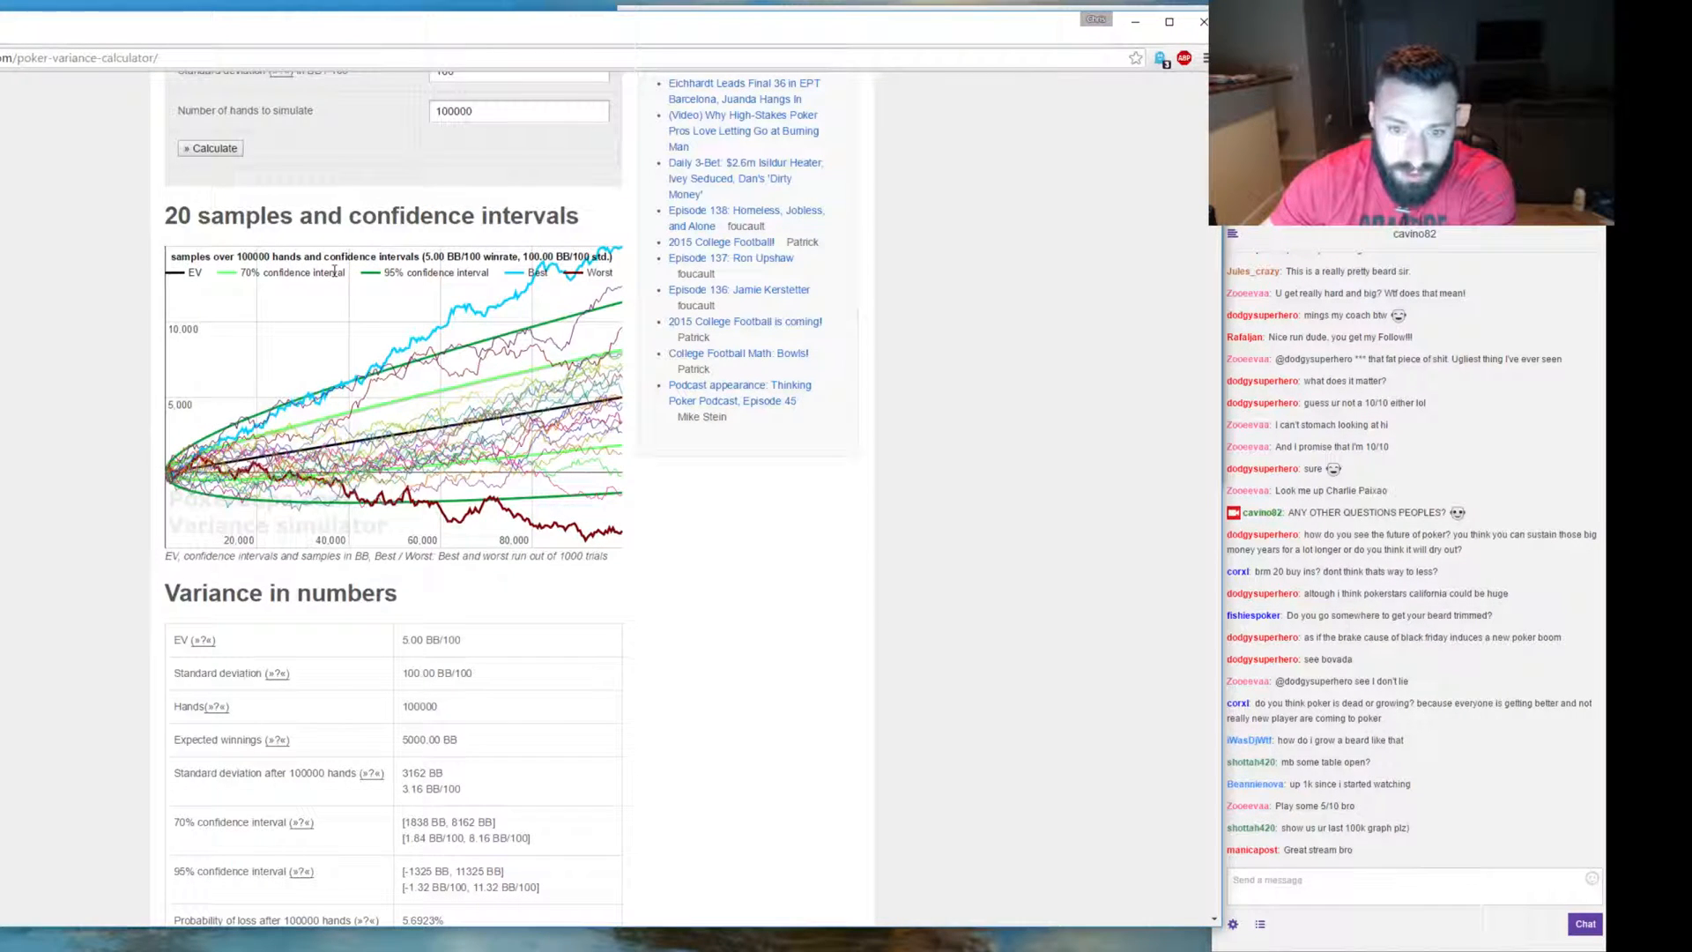
pyautogui.scroll(-3)
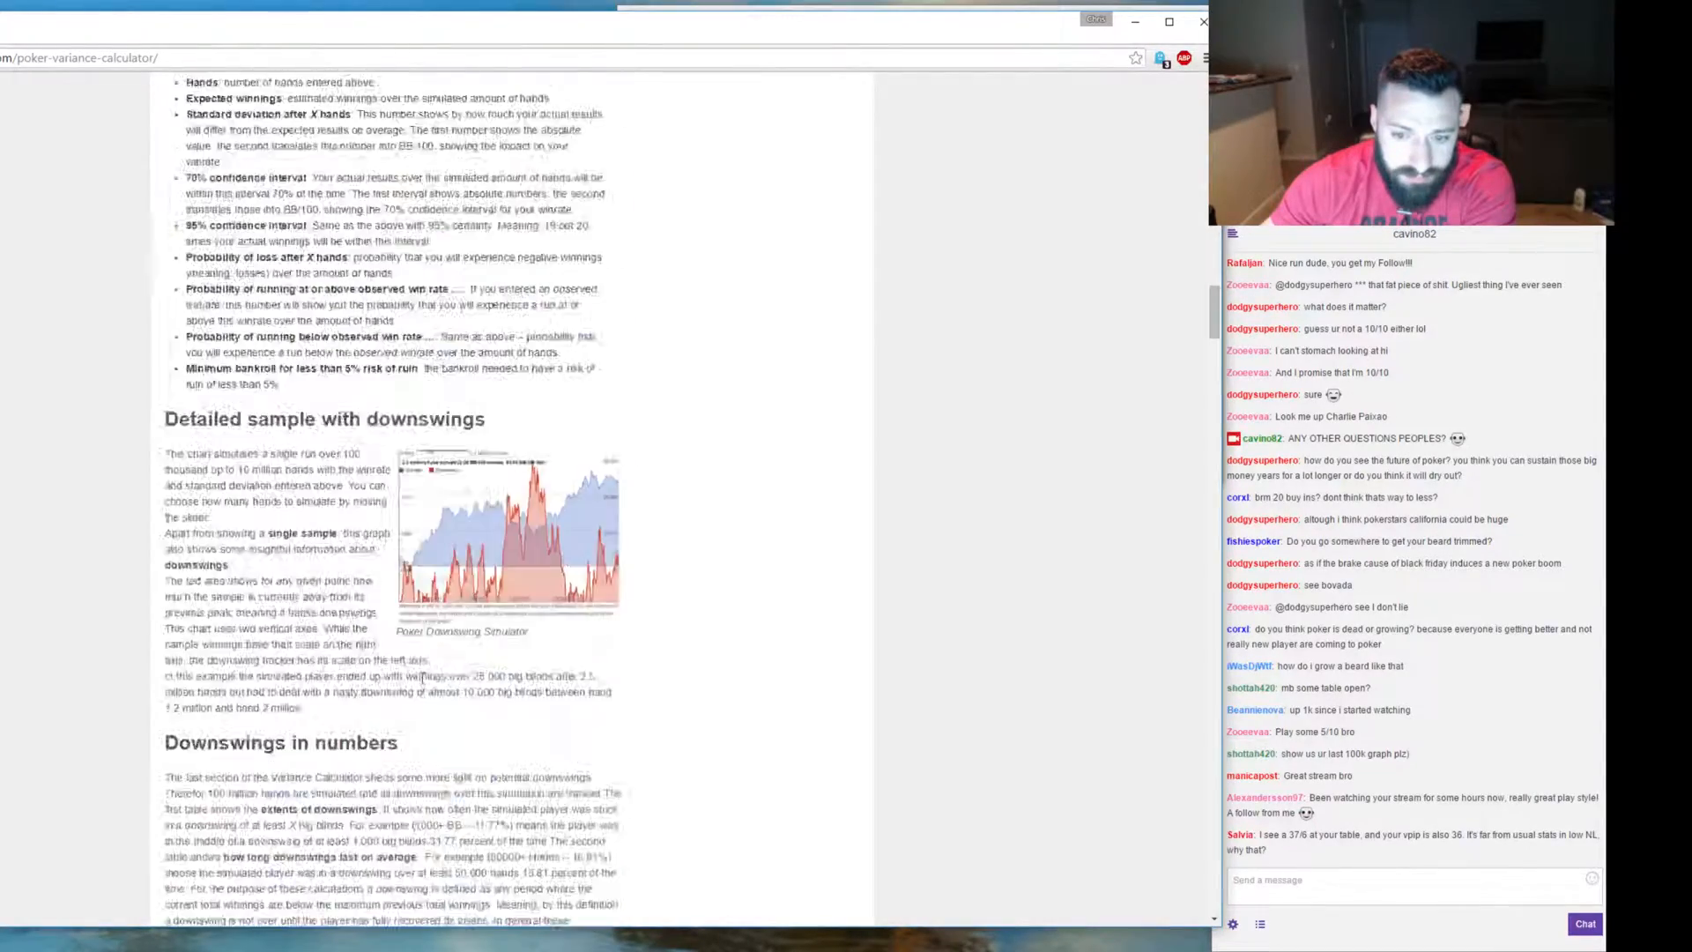
pyautogui.scroll(-3)
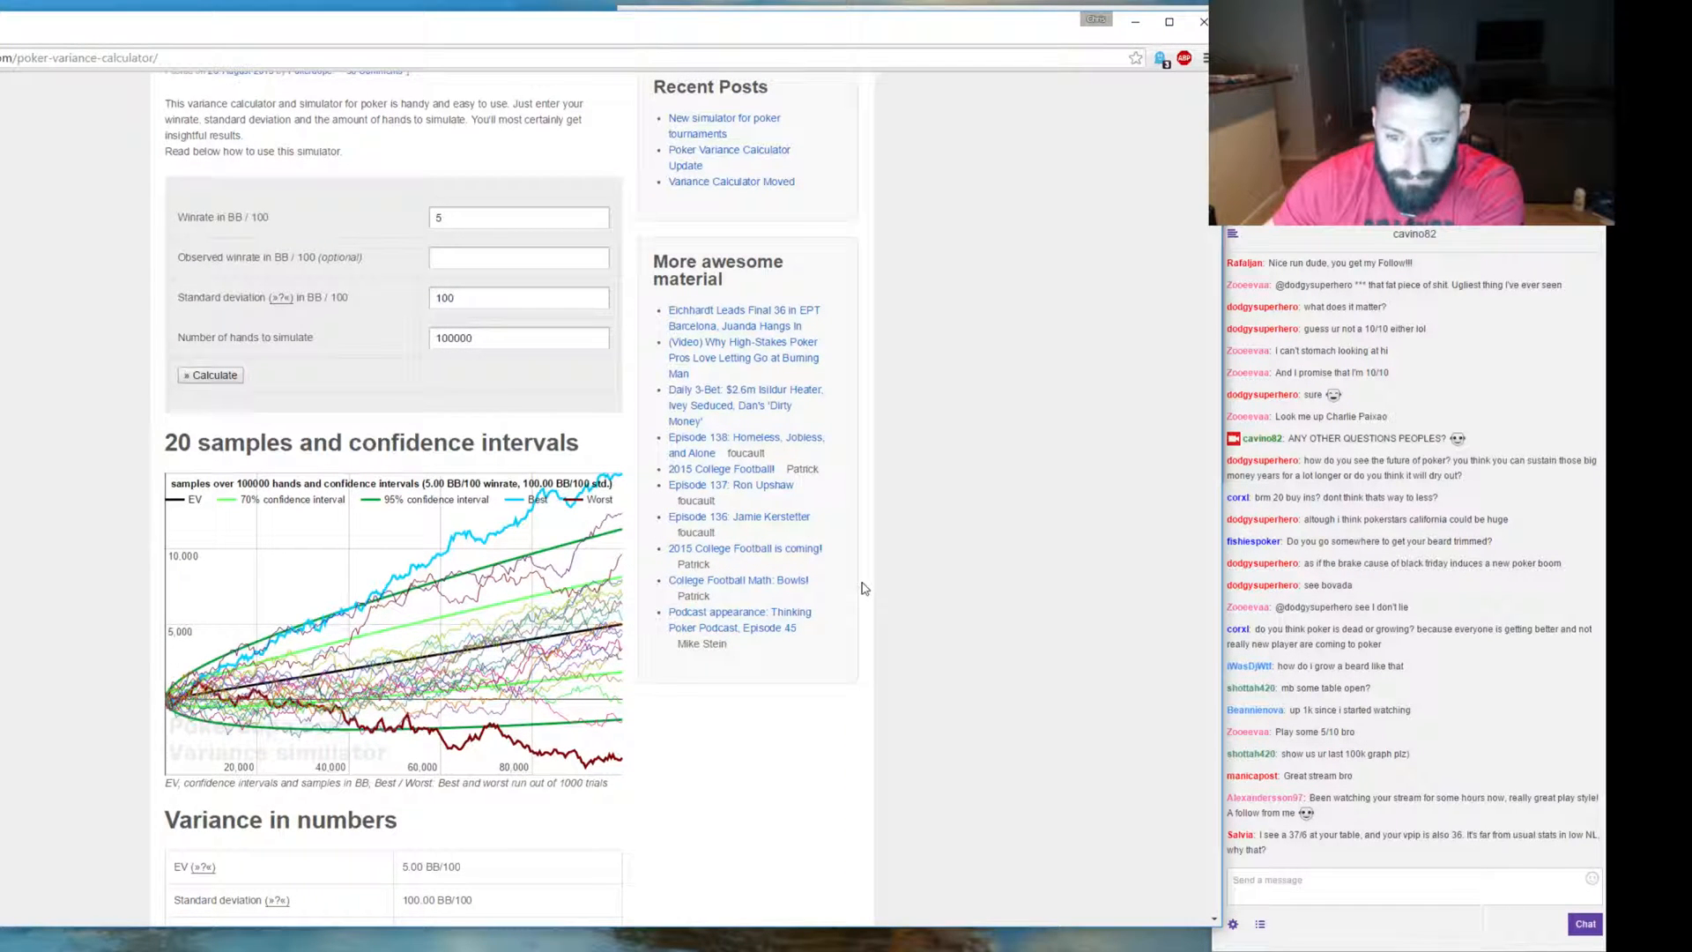
pyautogui.scroll(-3)
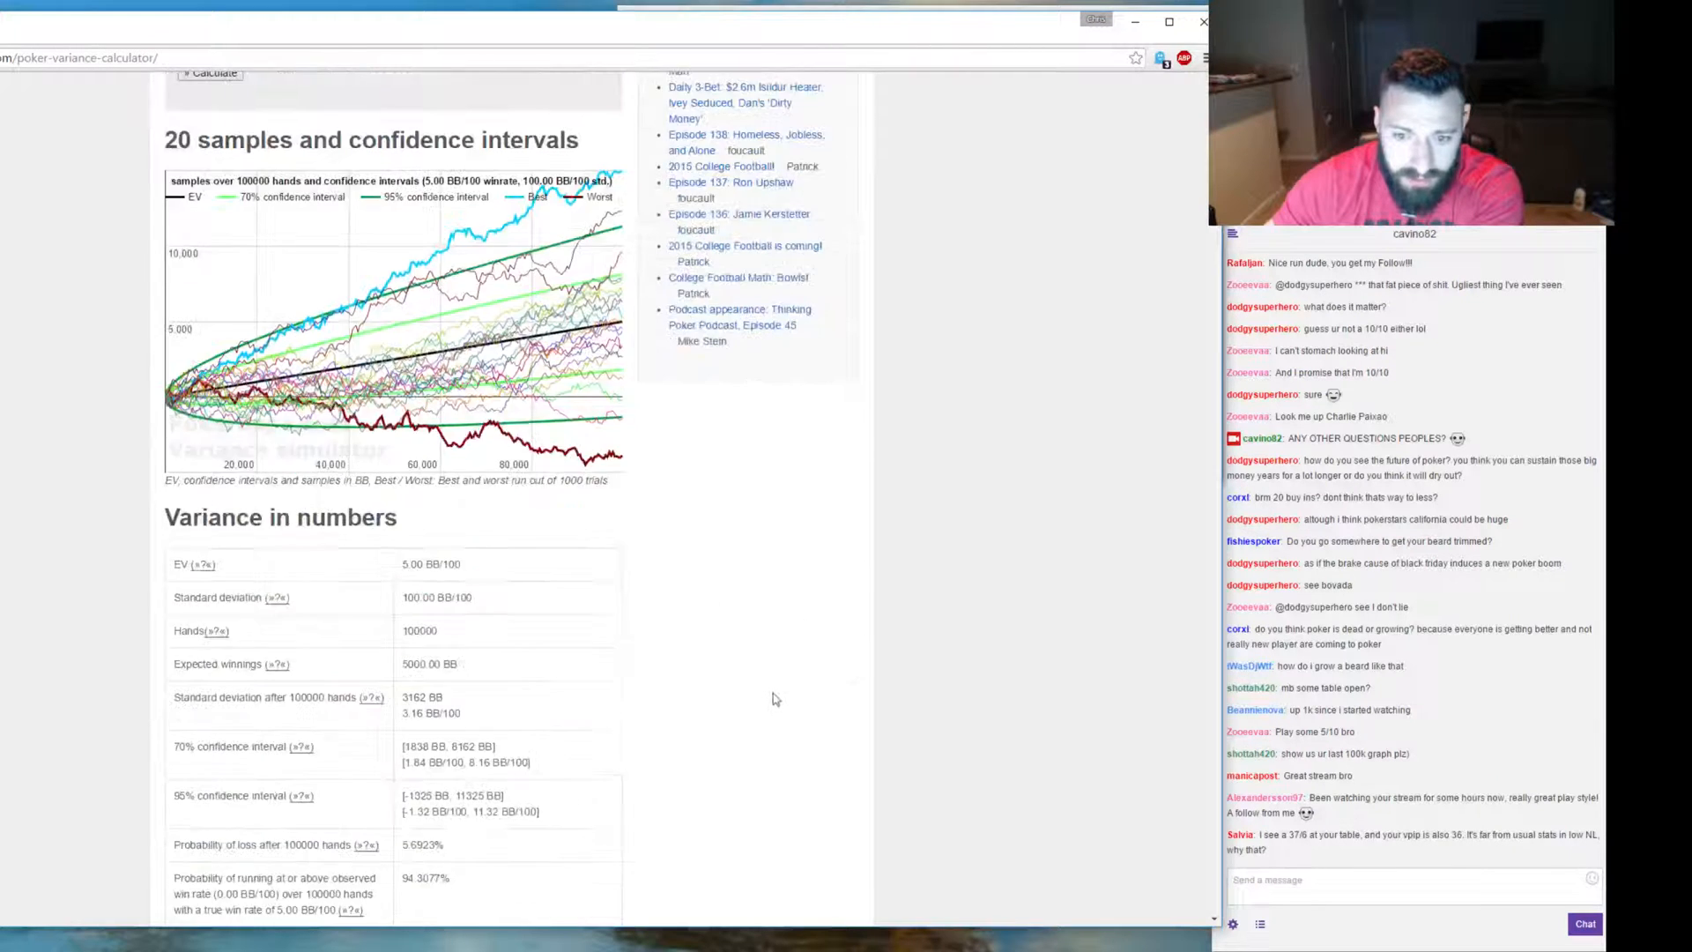
pyautogui.scroll(-3)
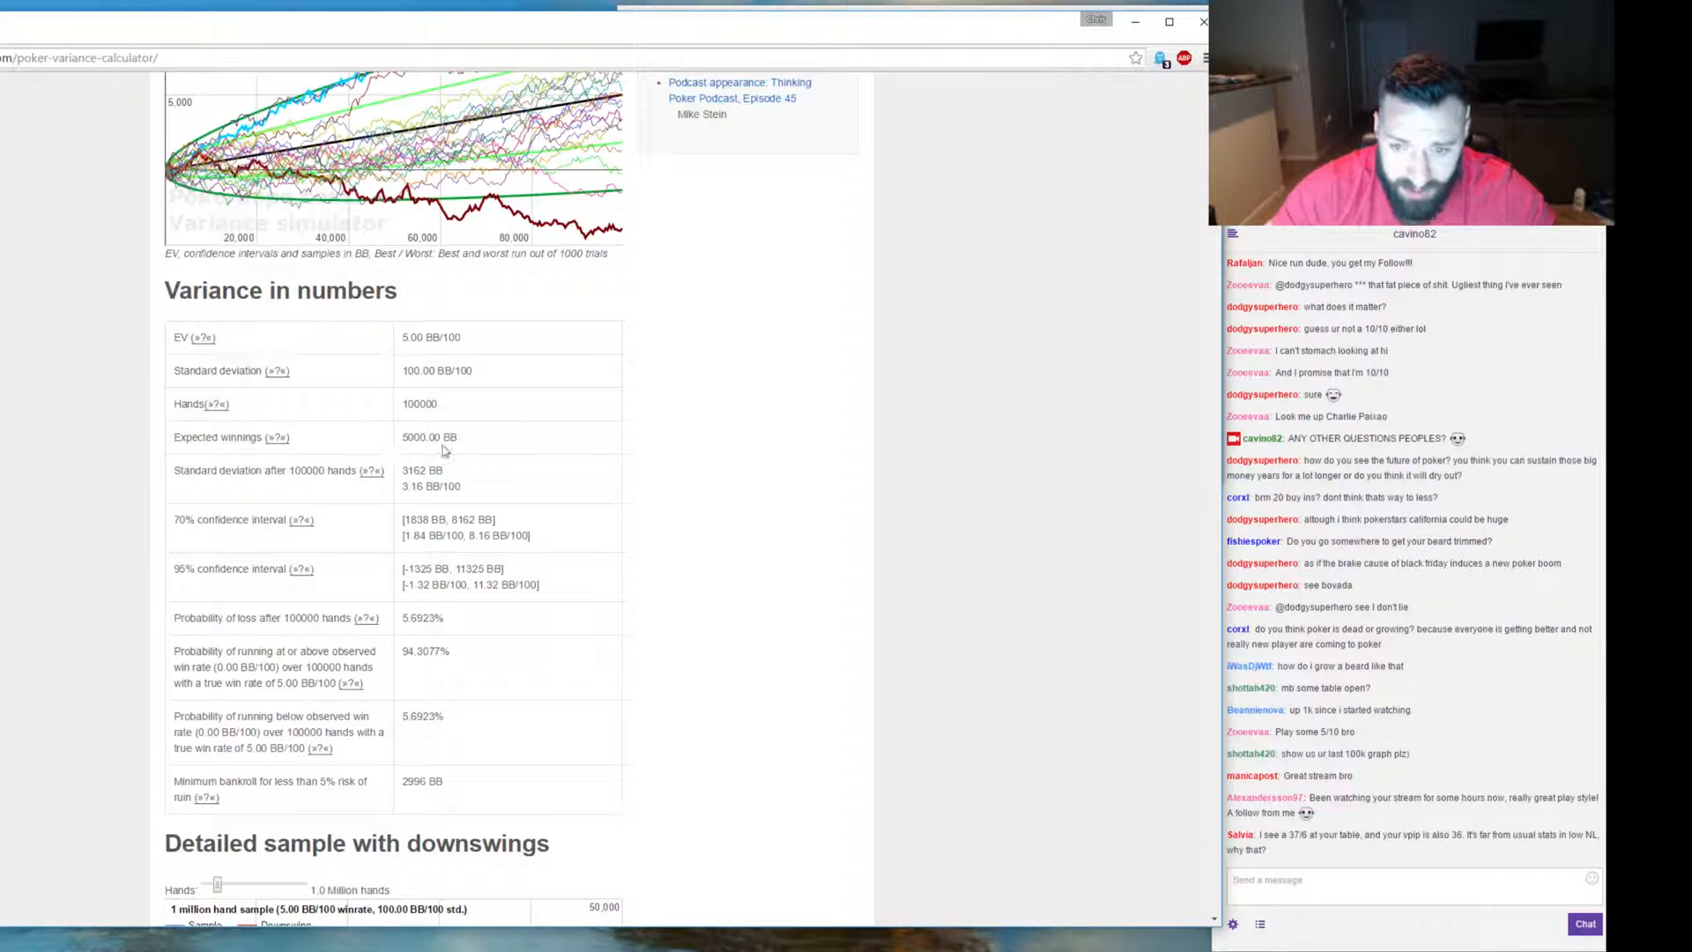
pyautogui.moveTo(302, 520)
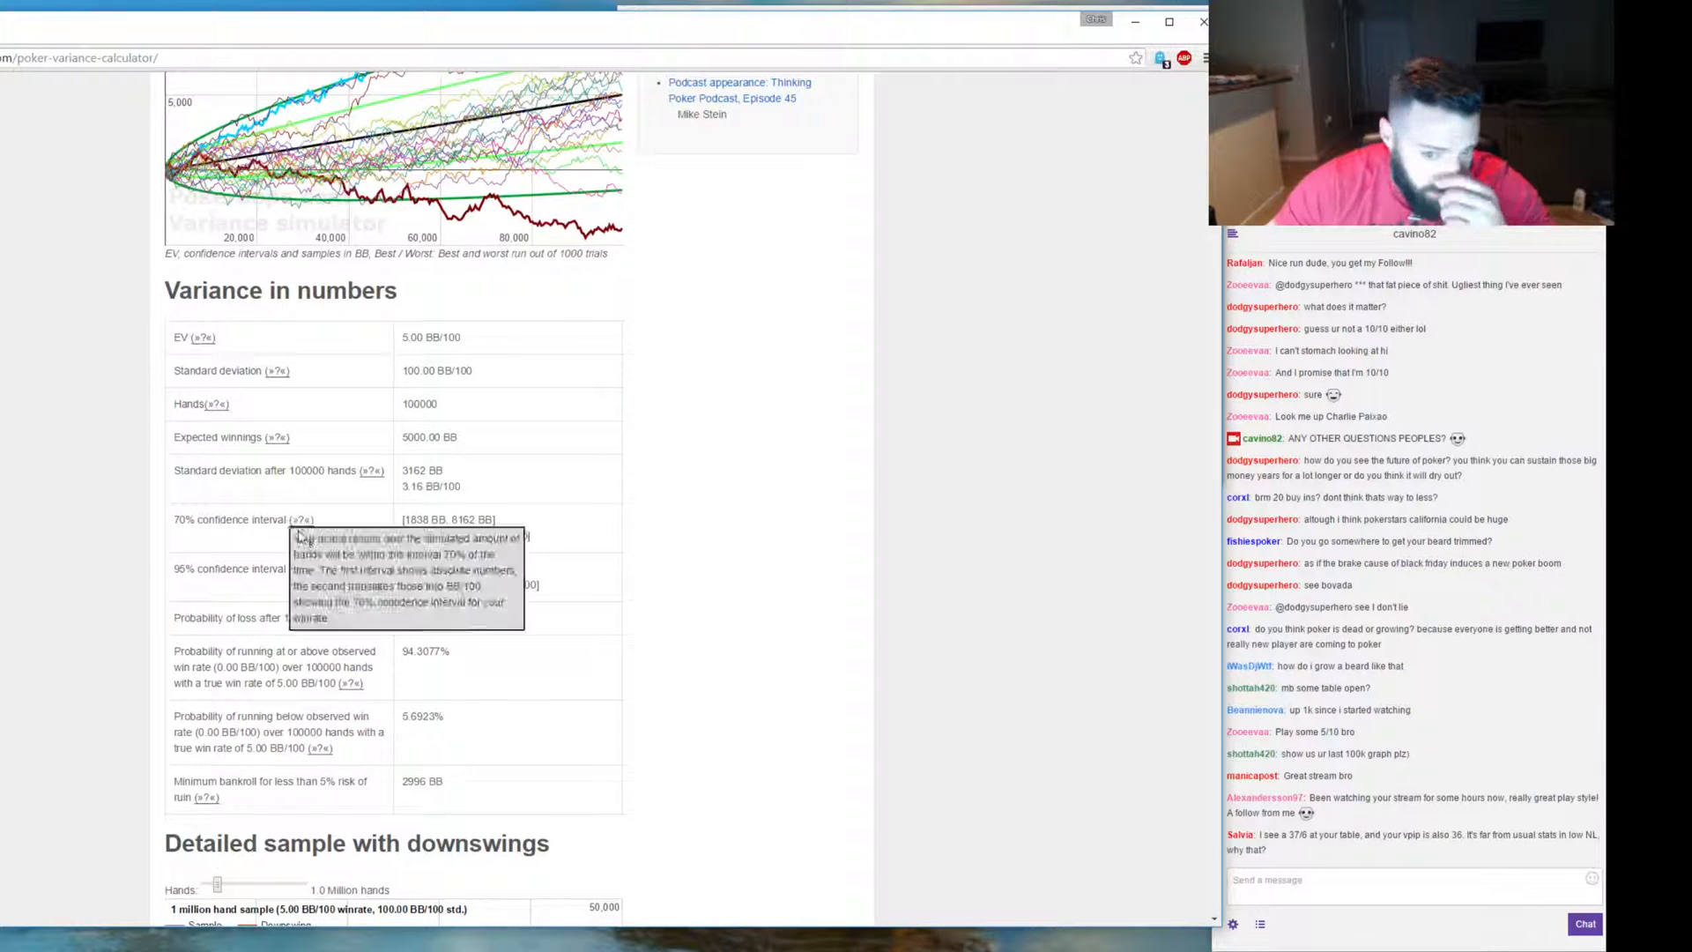
pyautogui.scroll(-3)
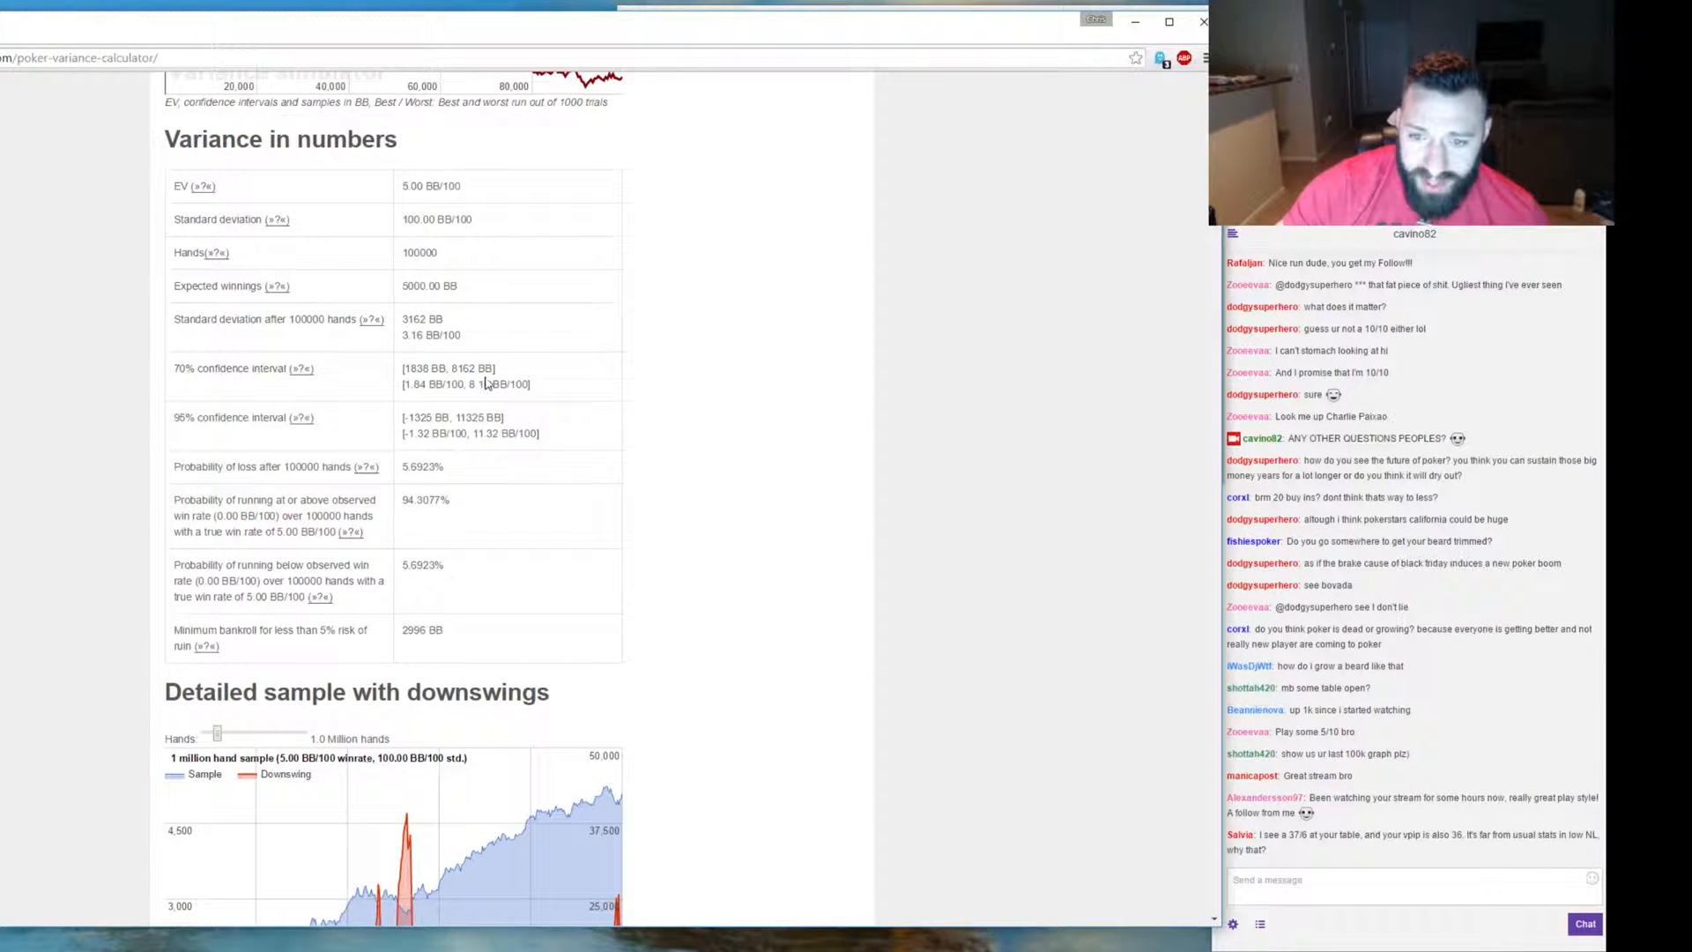
pyautogui.moveTo(302, 369)
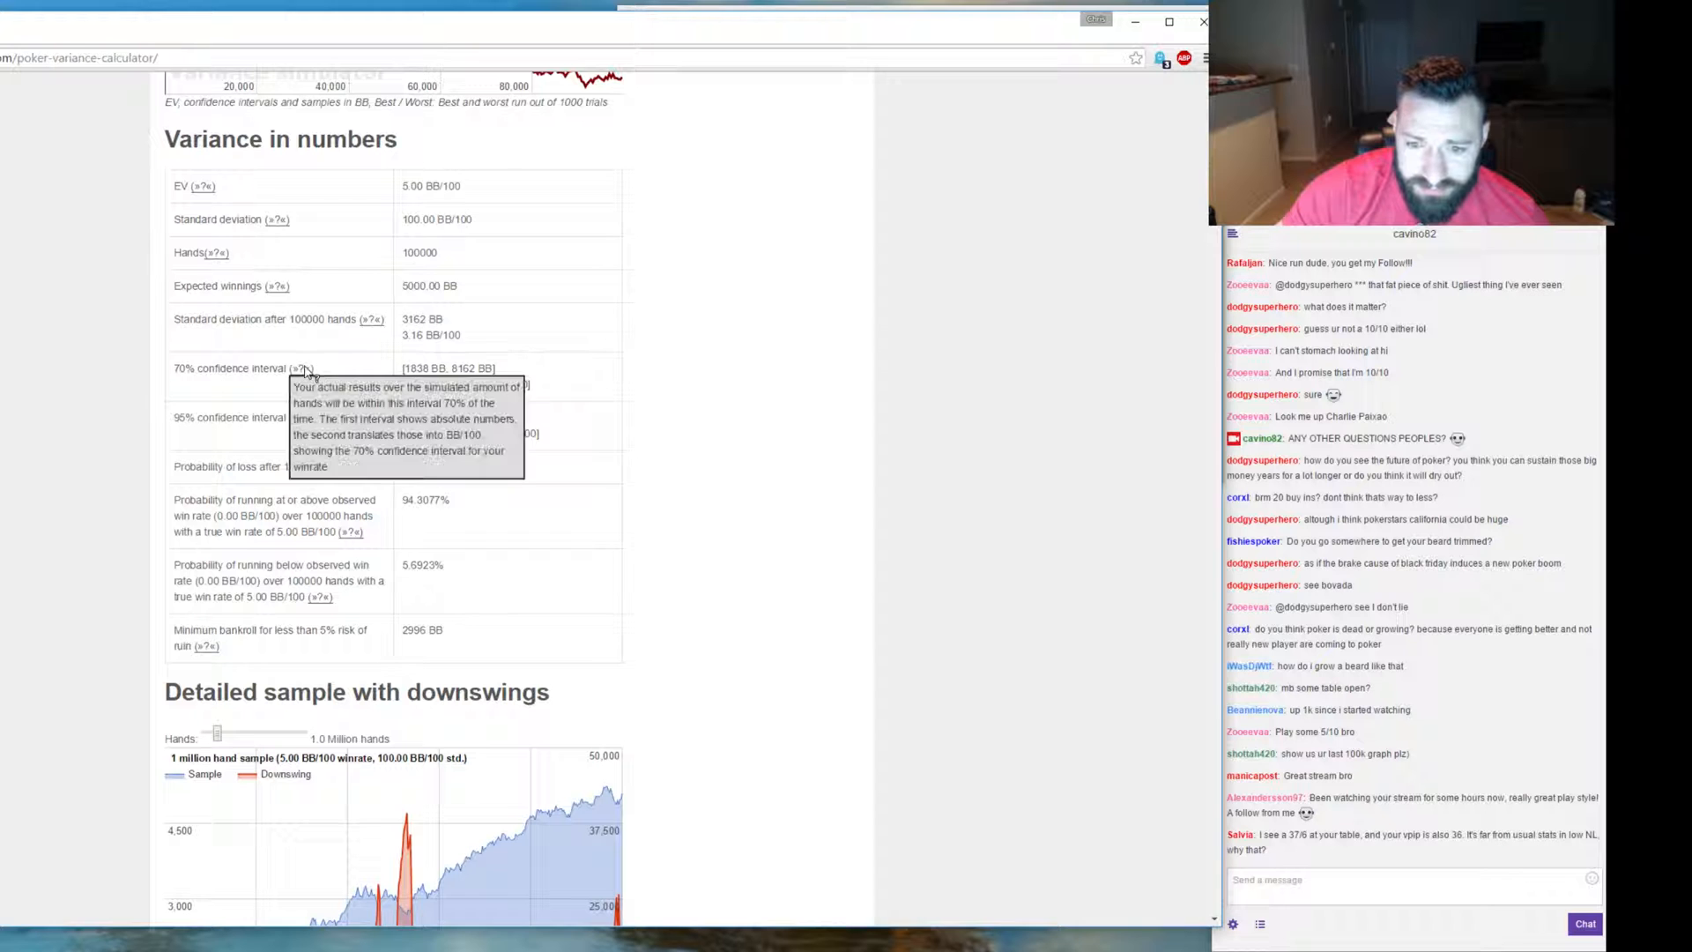
pyautogui.scroll(-3)
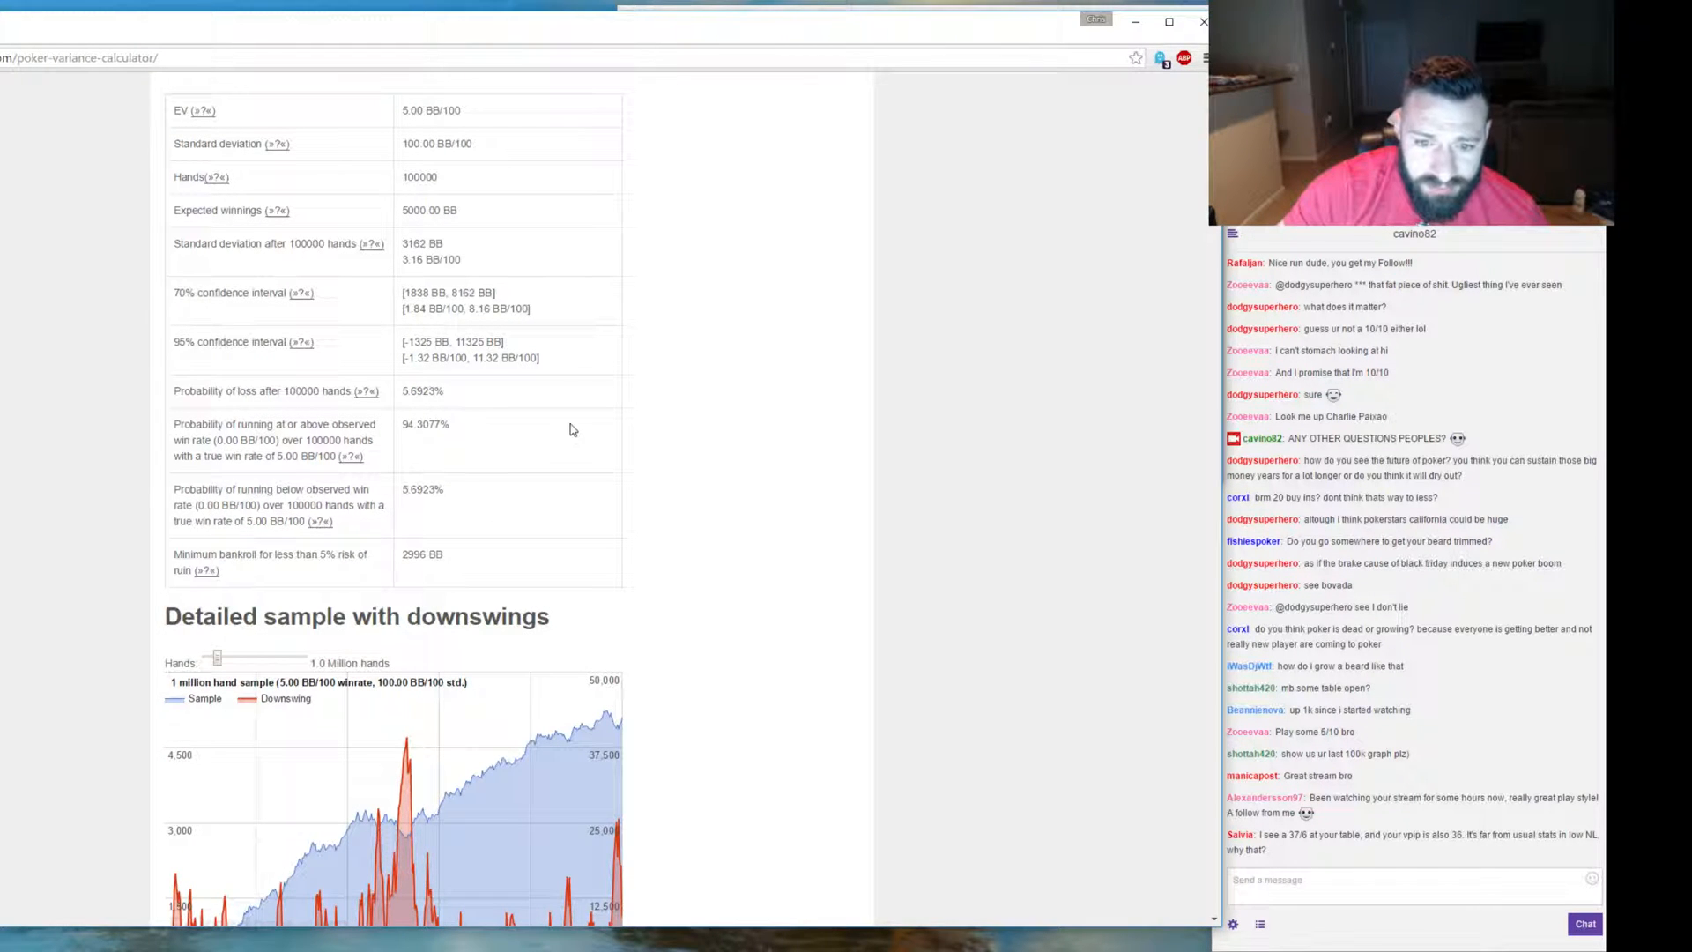
pyautogui.moveTo(477, 402)
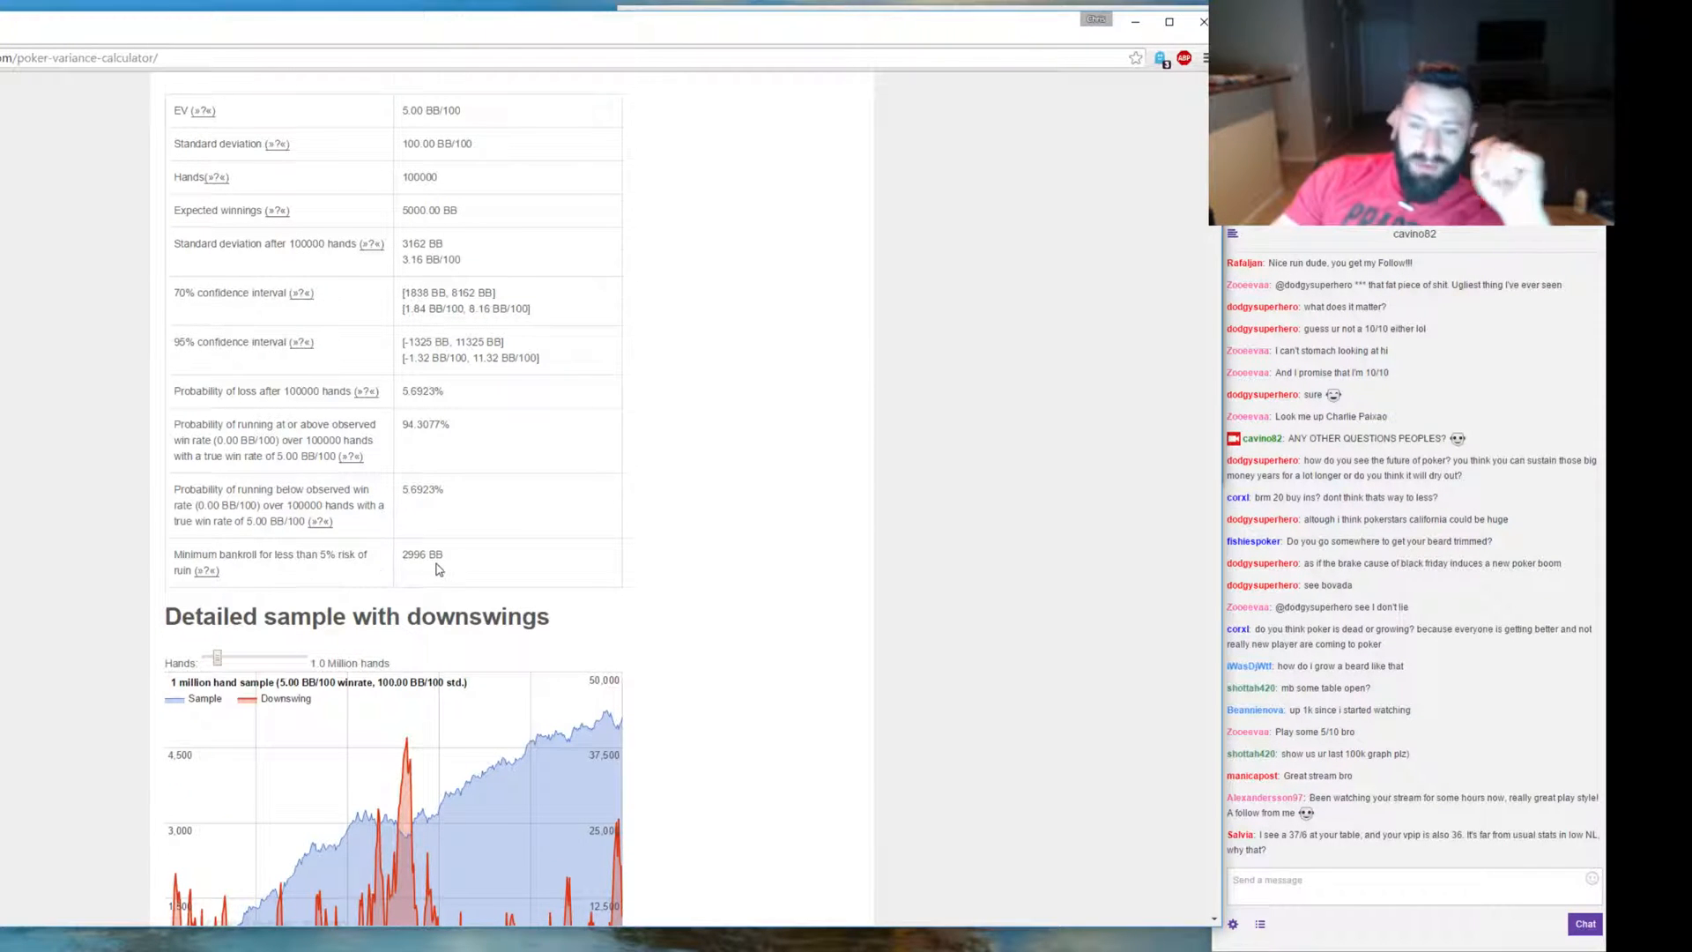
pyautogui.scroll(-3)
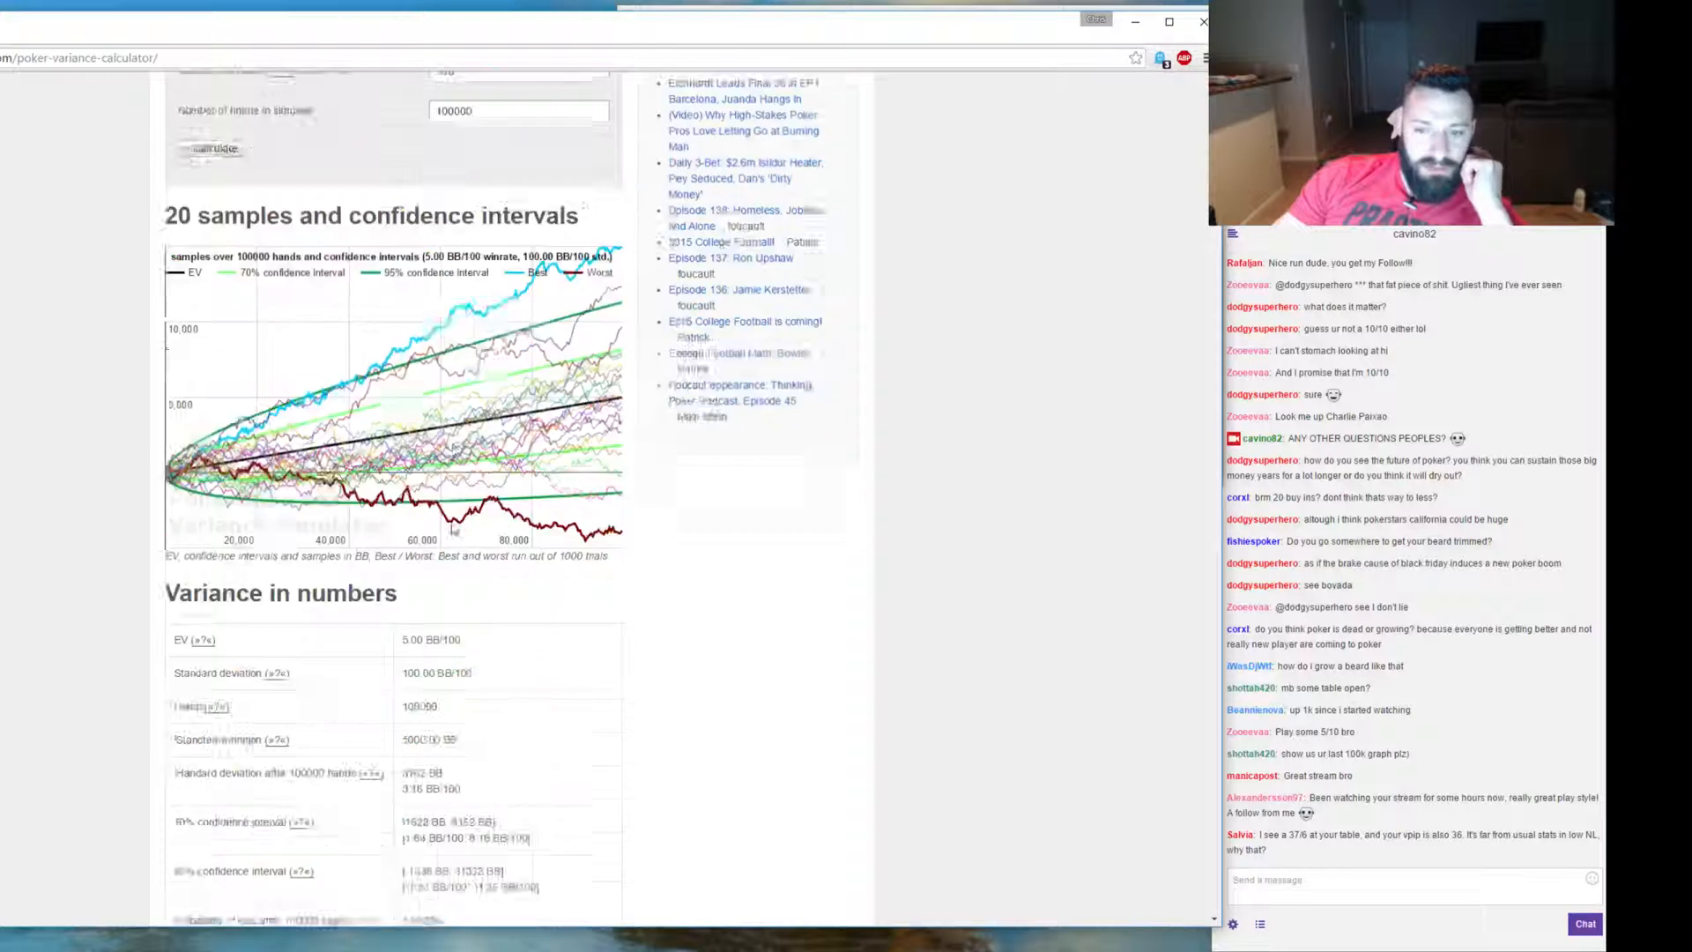
pyautogui.scroll(-3)
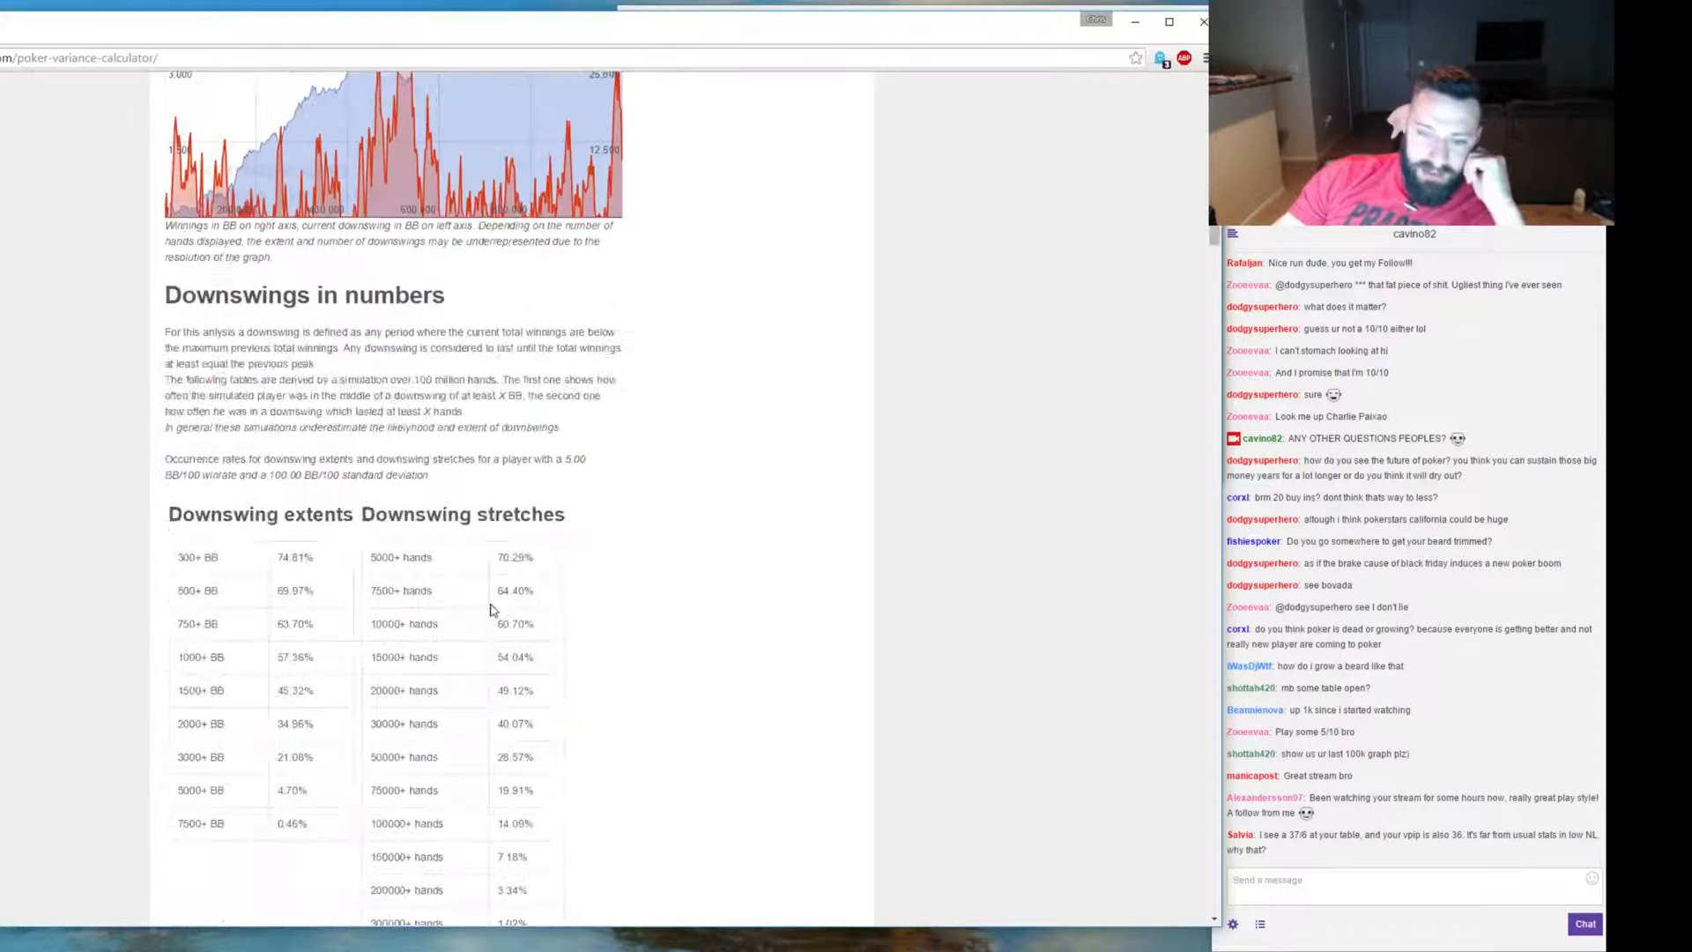
pyautogui.scroll(-3)
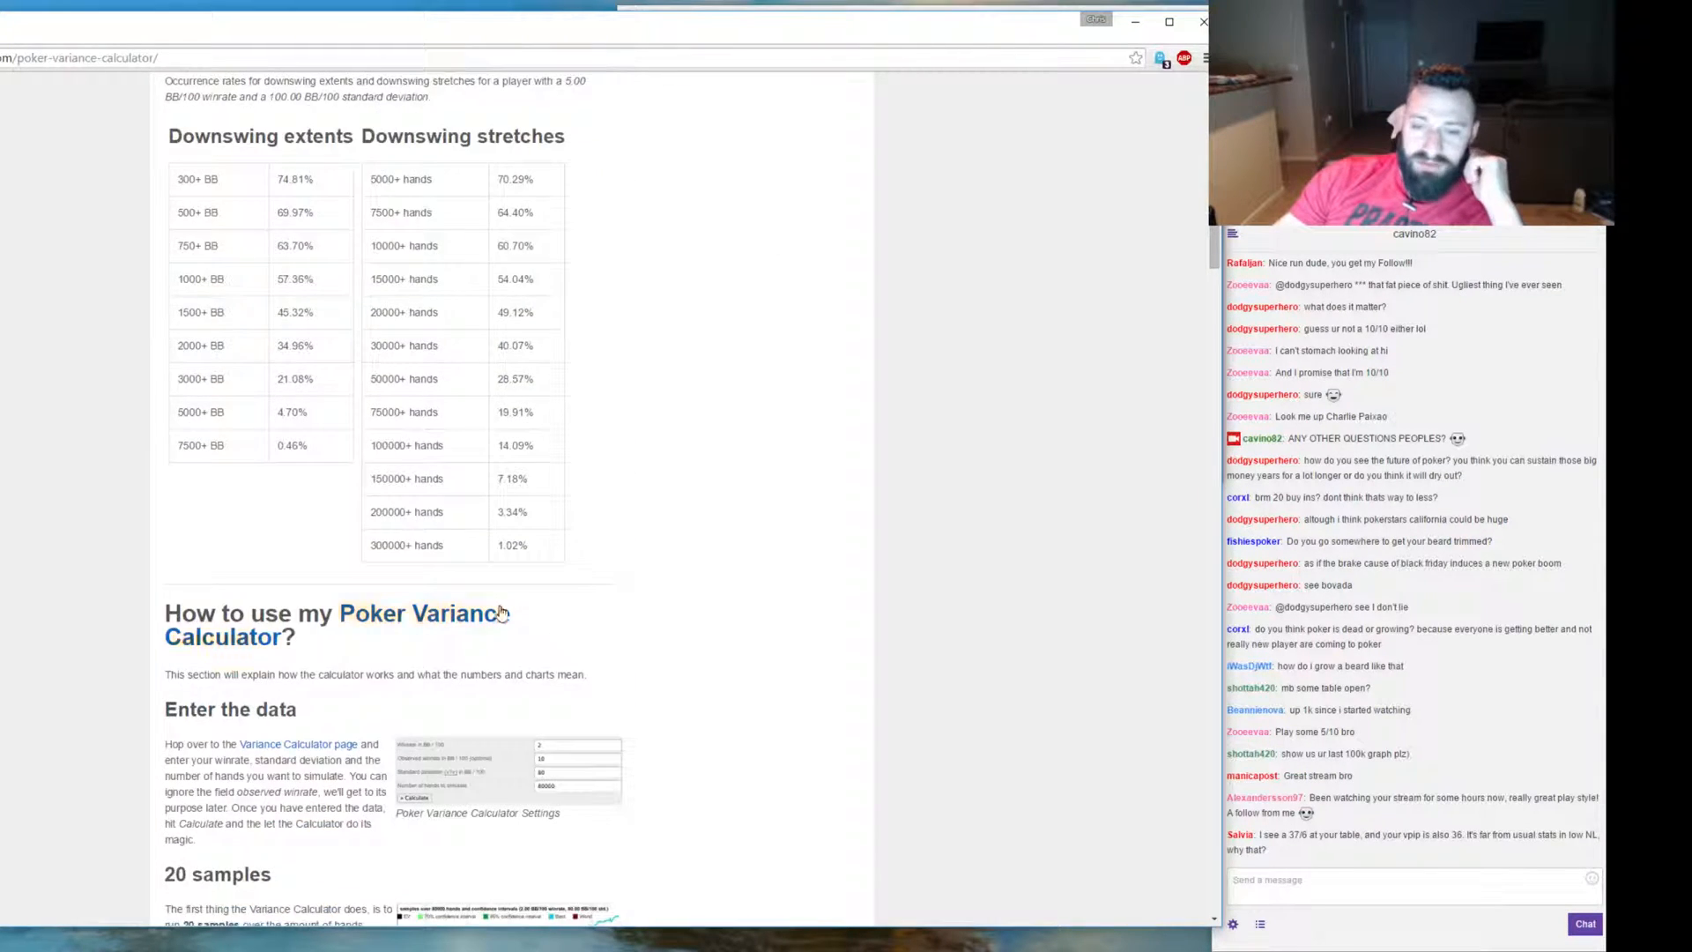
pyautogui.scroll(-3)
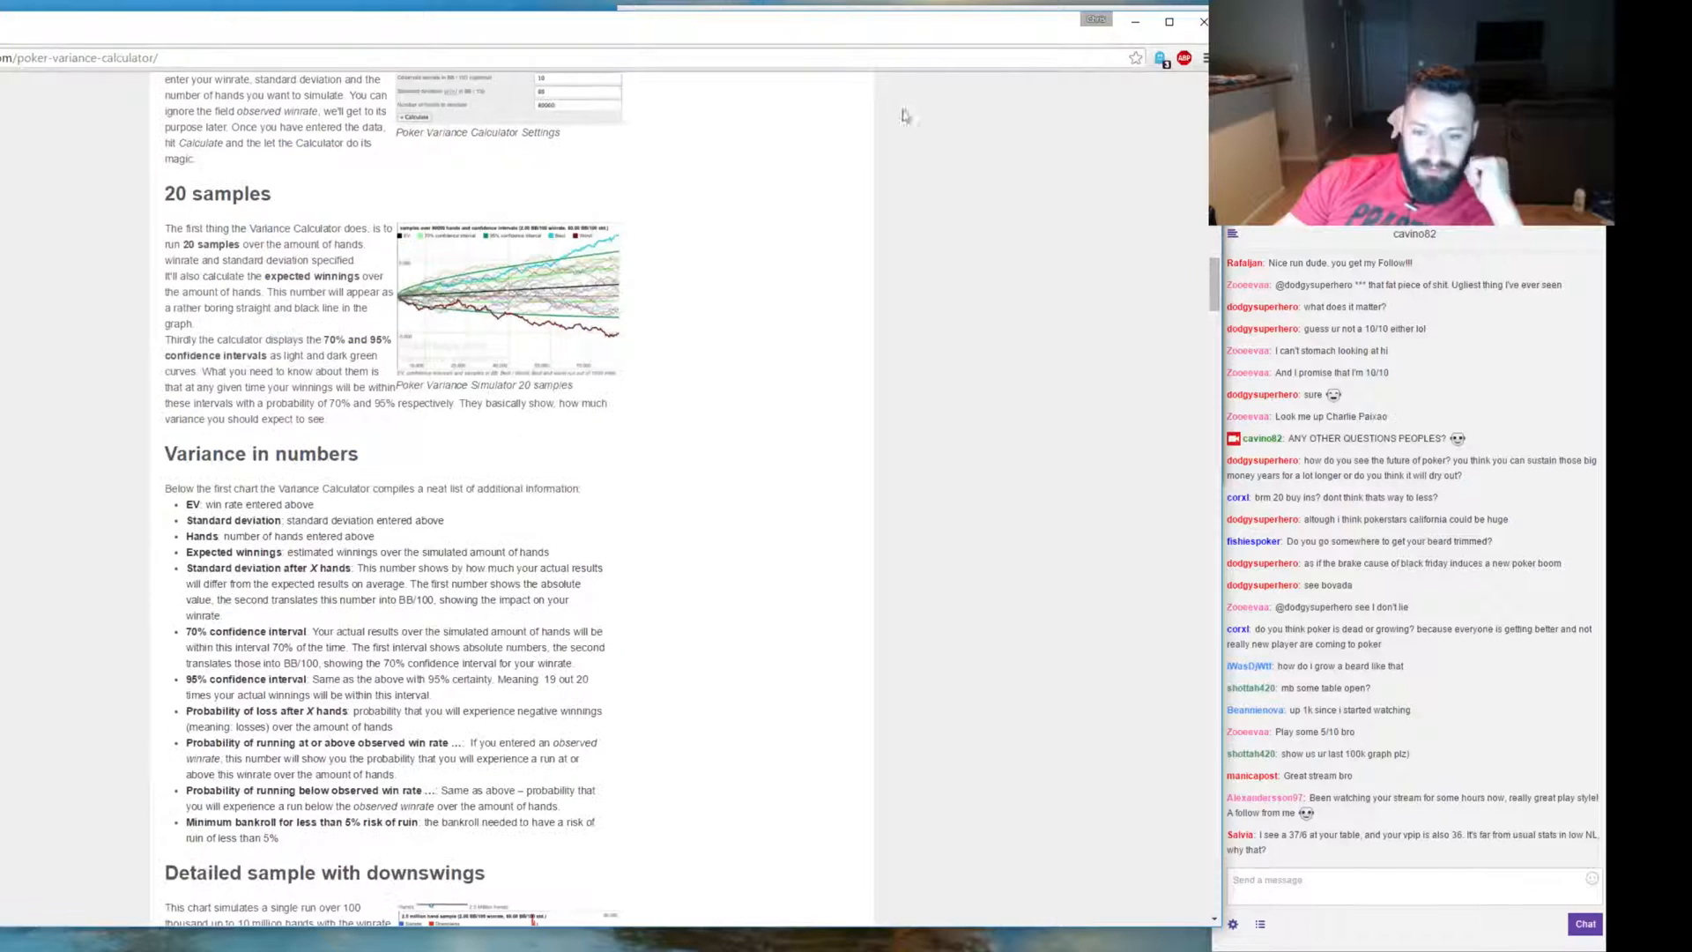
pyautogui.scroll(-3)
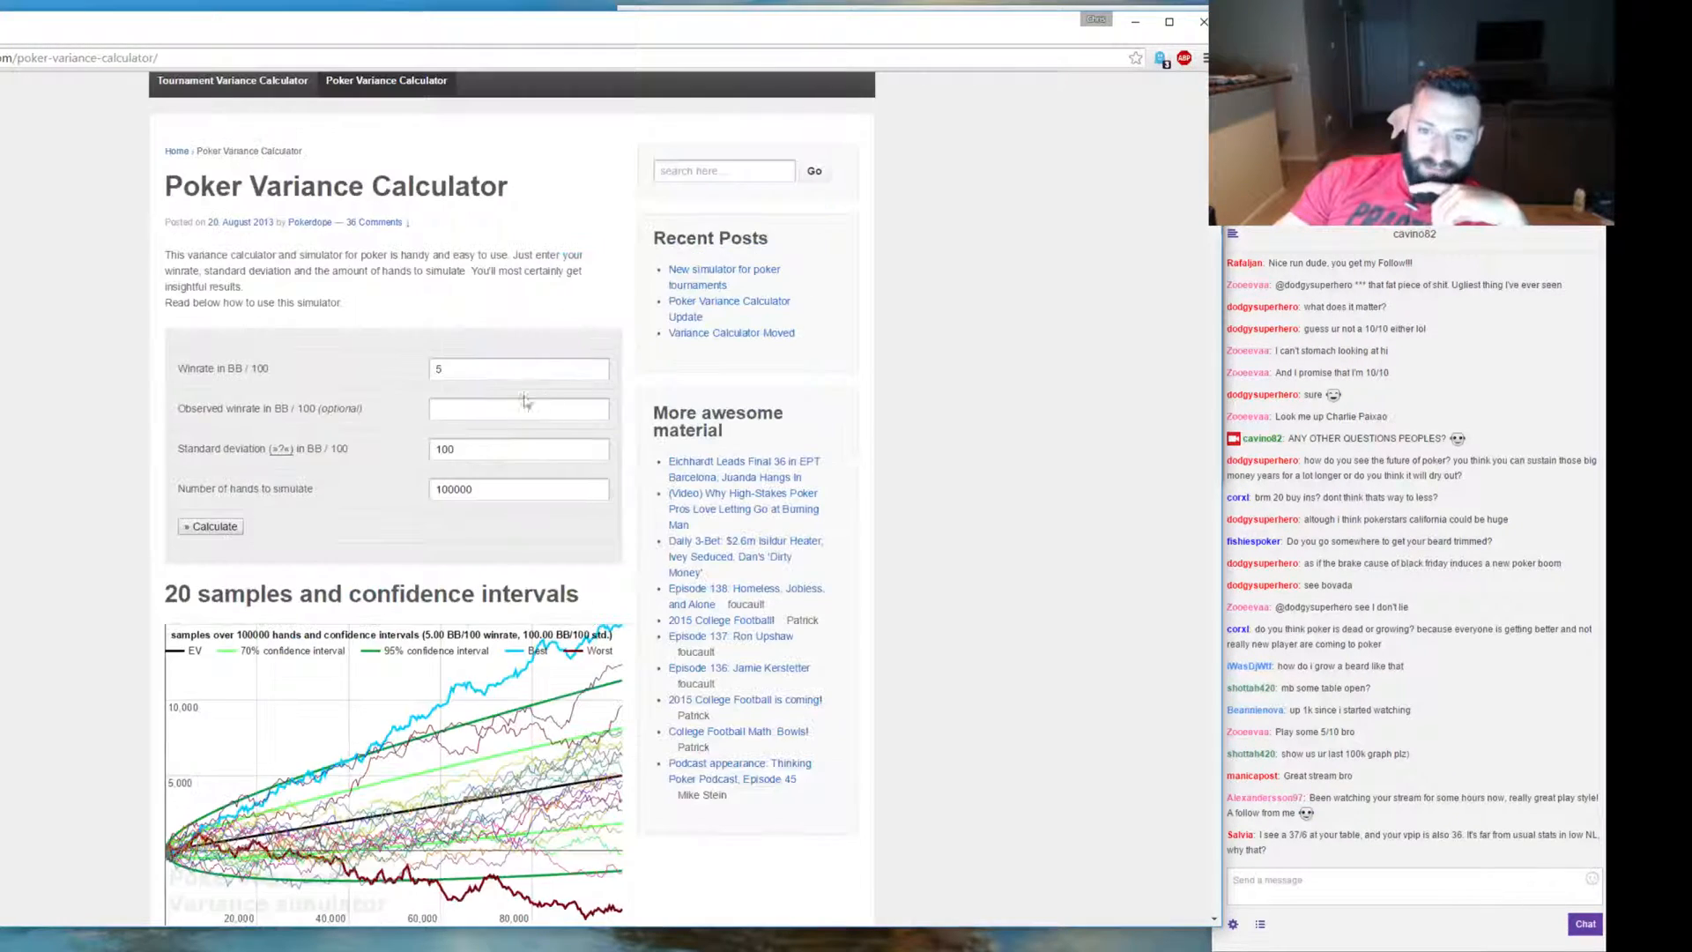
pyautogui.click(518, 369)
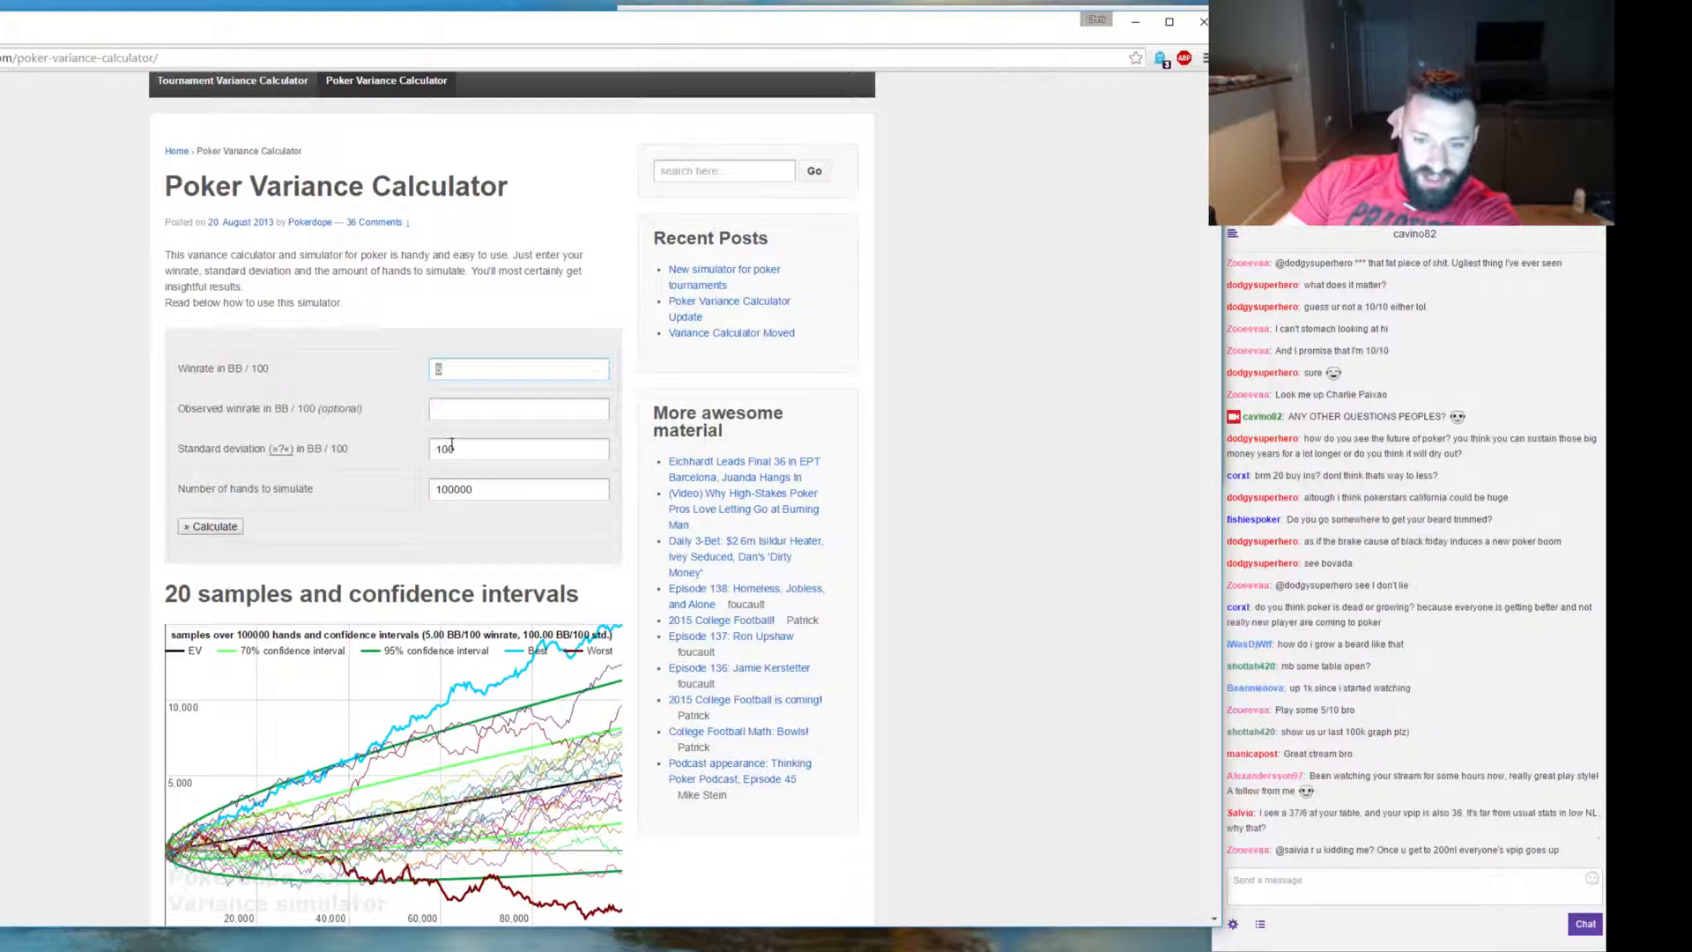
pyautogui.moveTo(283, 448)
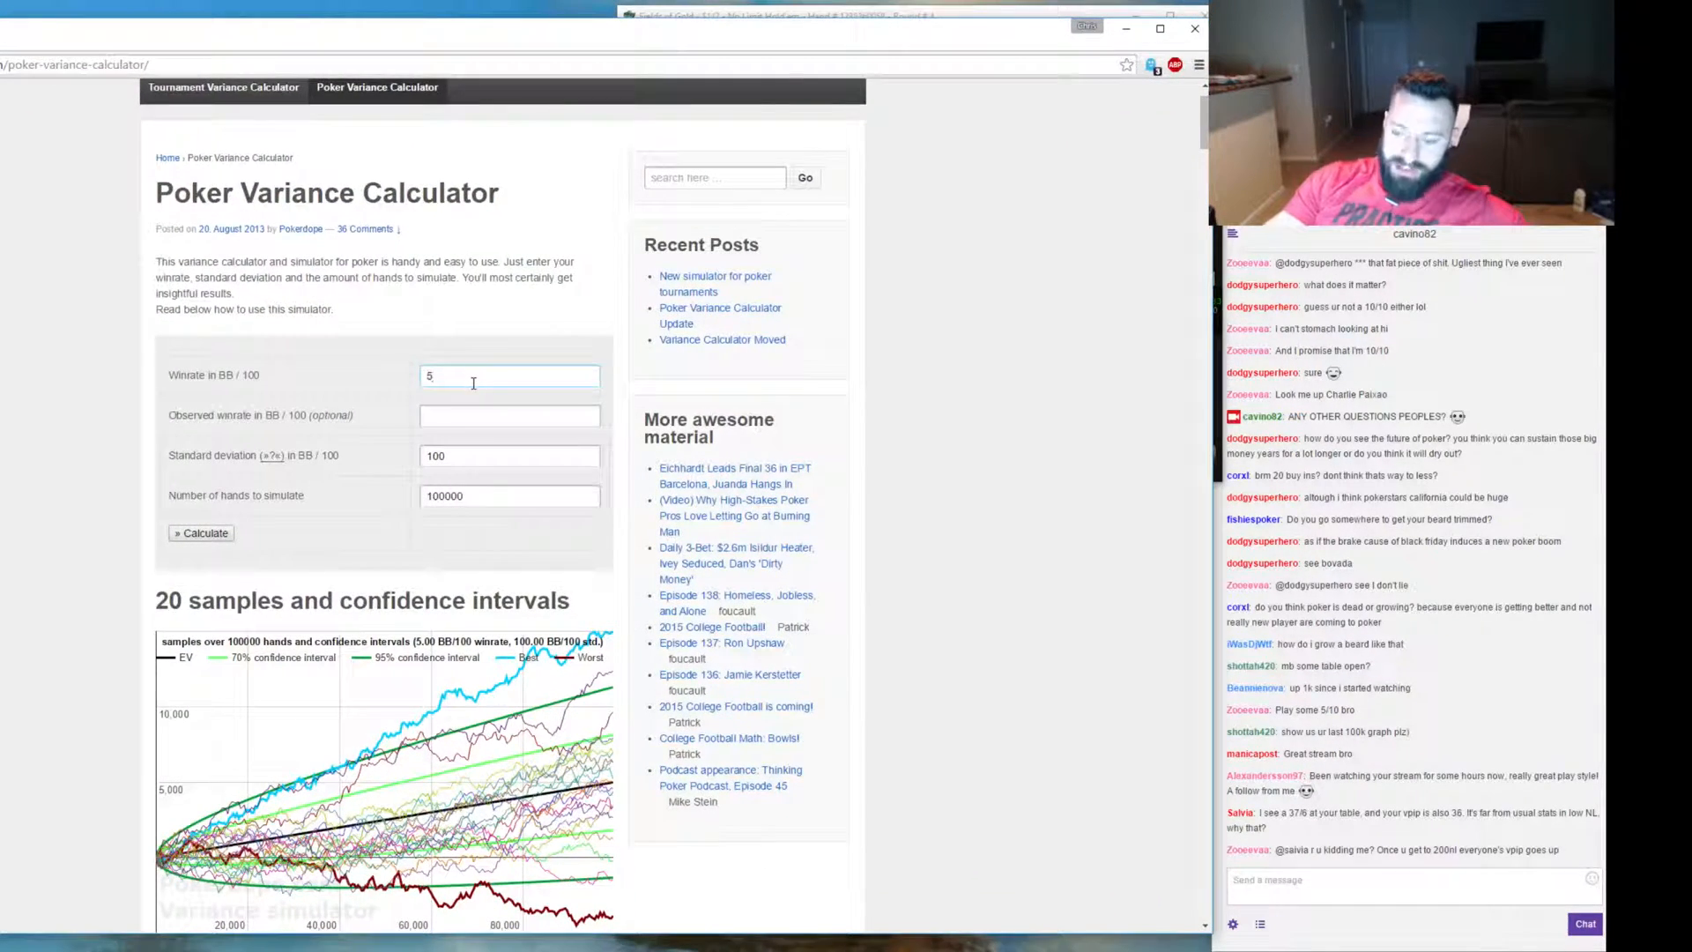
# Rerun the simulation at an 18 BB/100 winrate and scroll to the Variance in numbers table.
pyautogui.write('185')
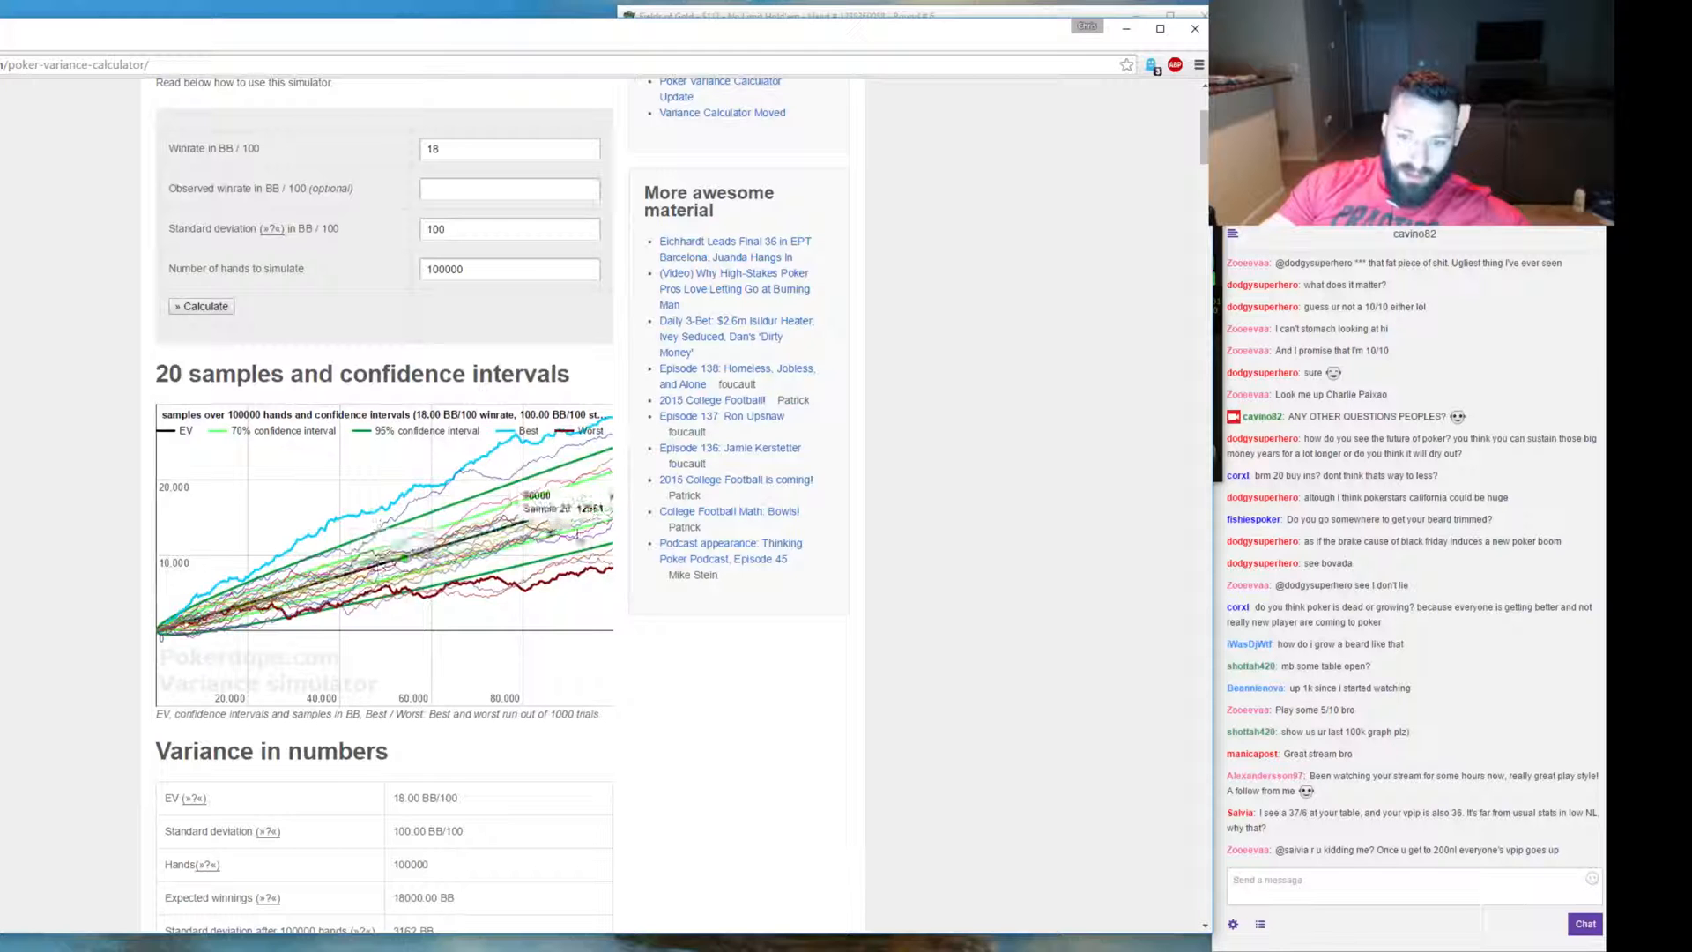
pyautogui.scroll(-3)
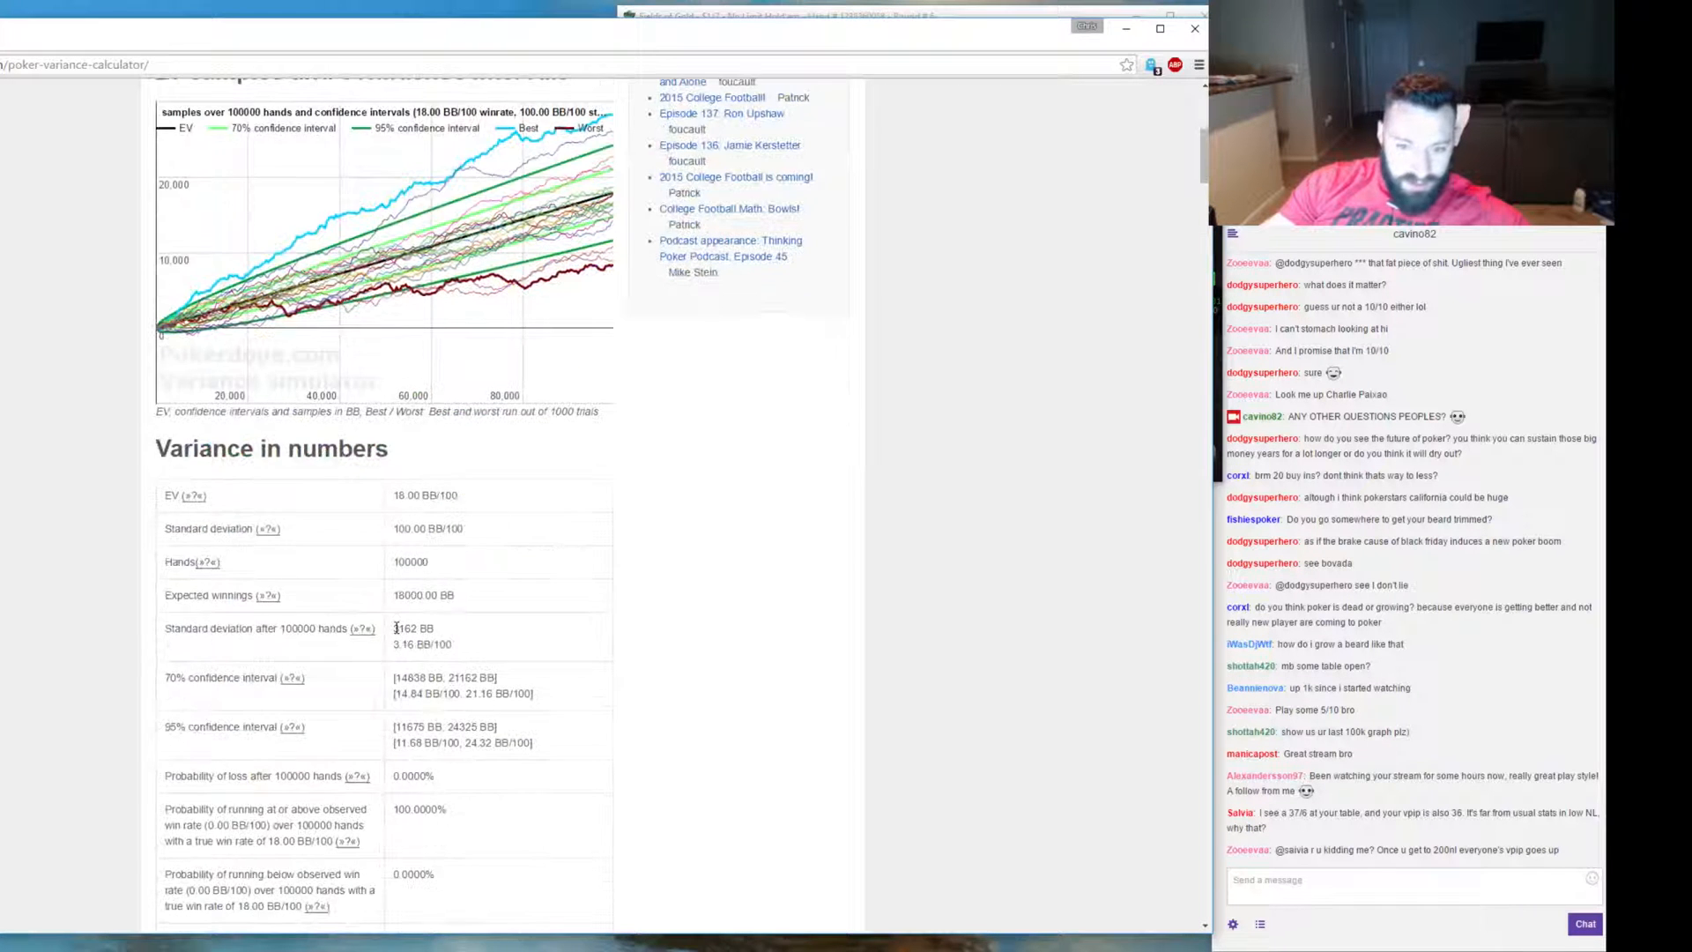
pyautogui.scroll(-3)
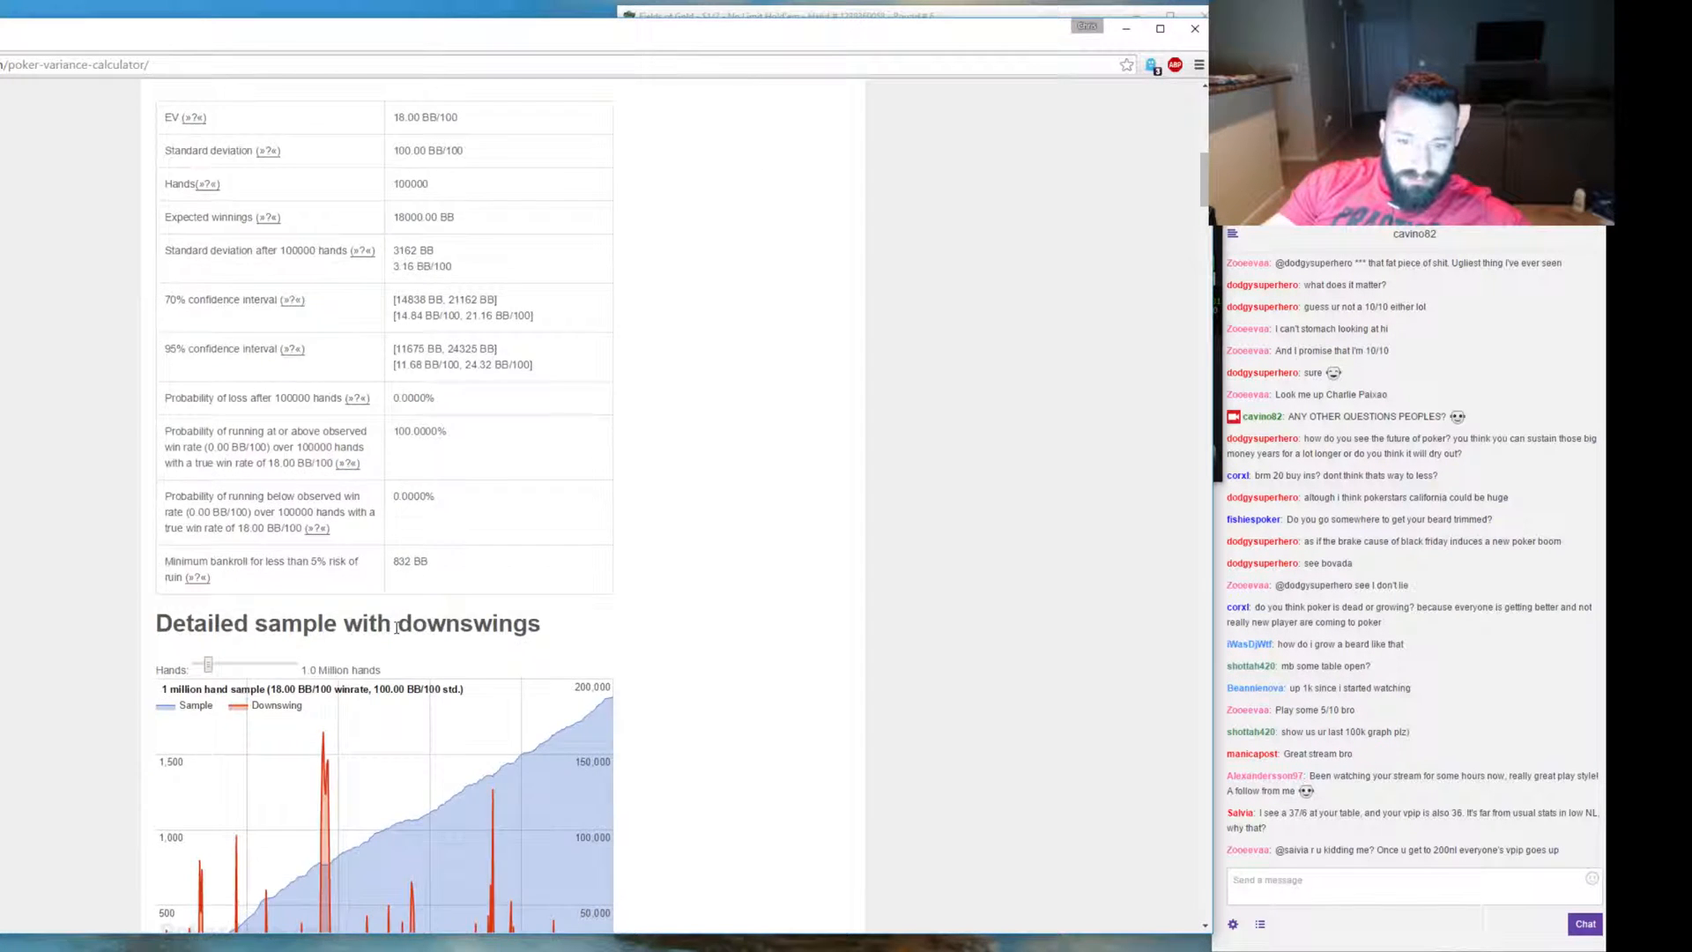